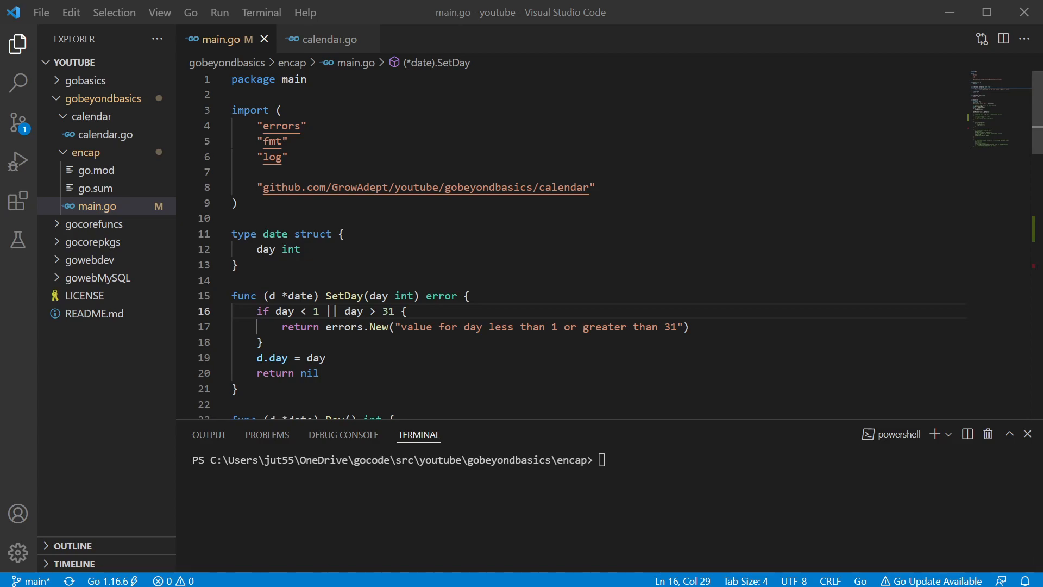
# Highlight the date type, its day field, and the return in SetDay's check
pyautogui.doubleClick(275, 233)
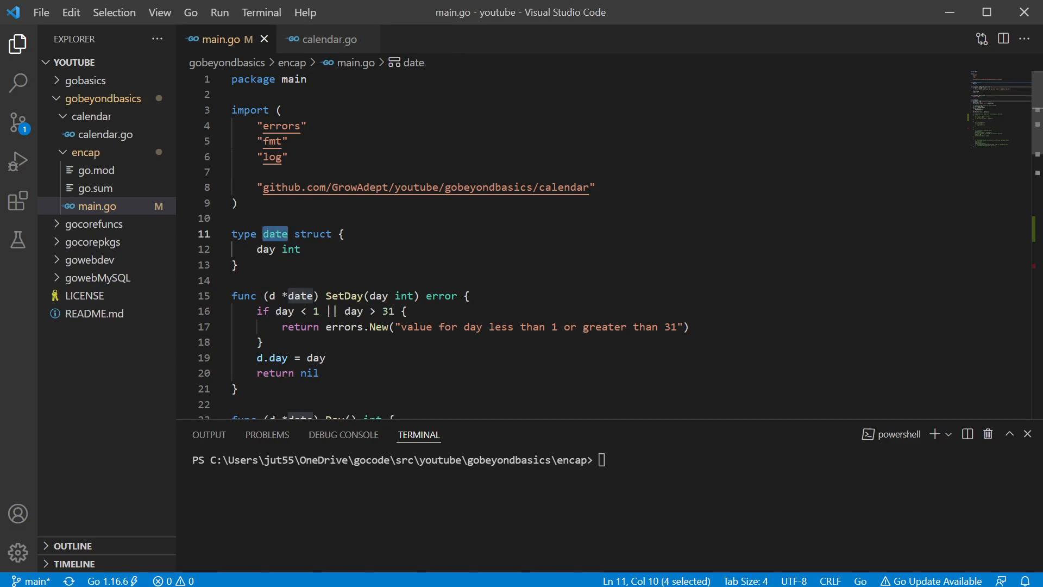
pyautogui.click(277, 249)
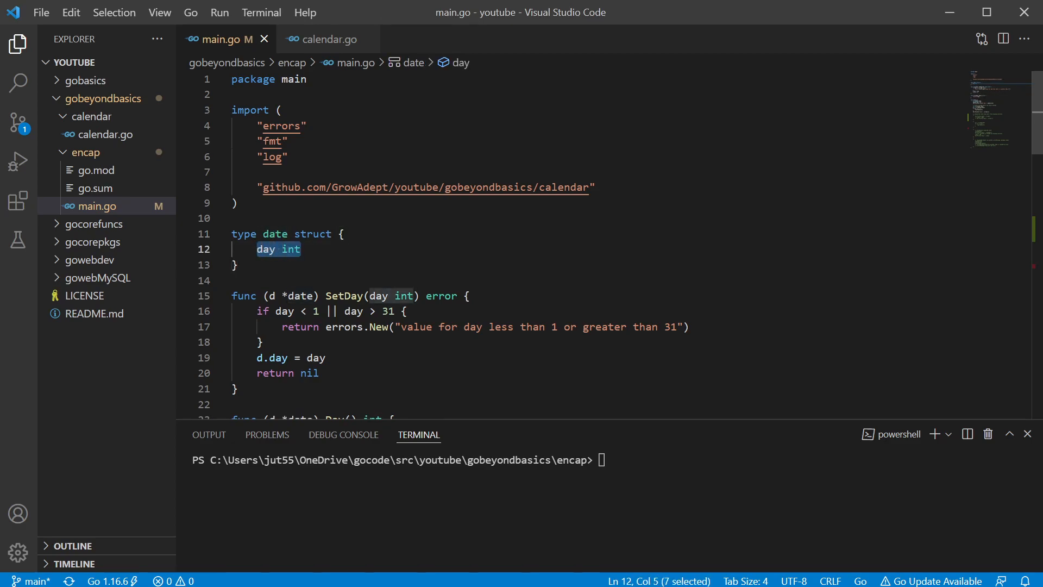
pyautogui.moveTo(278, 249)
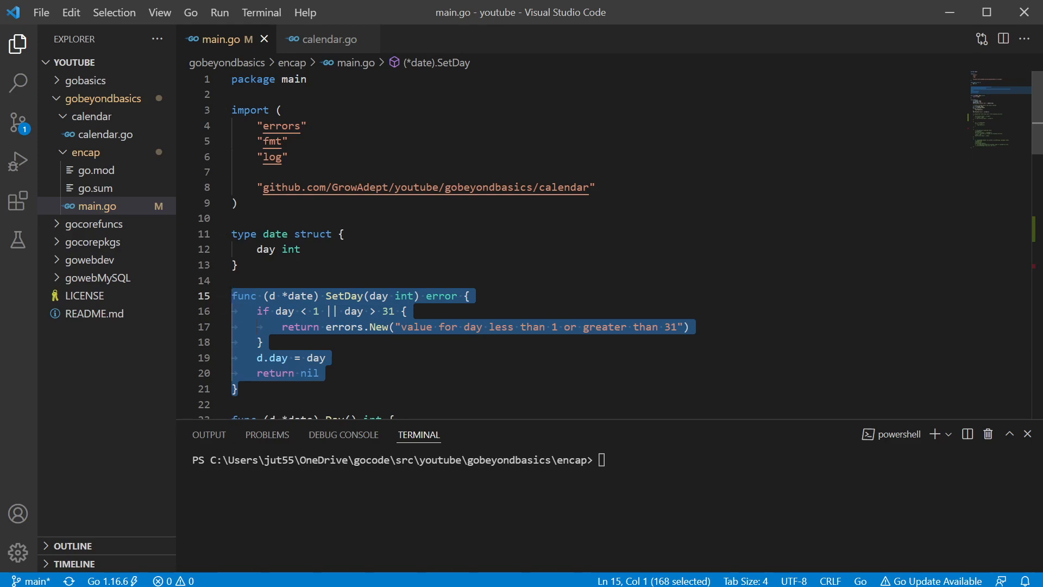
pyautogui.click(406, 311)
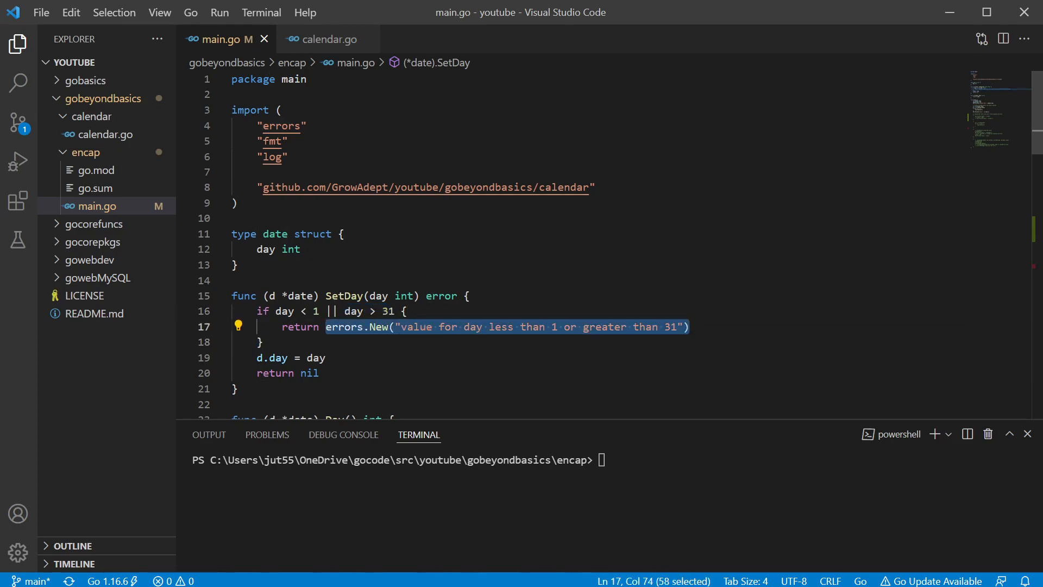
pyautogui.doubleClick(300, 327)
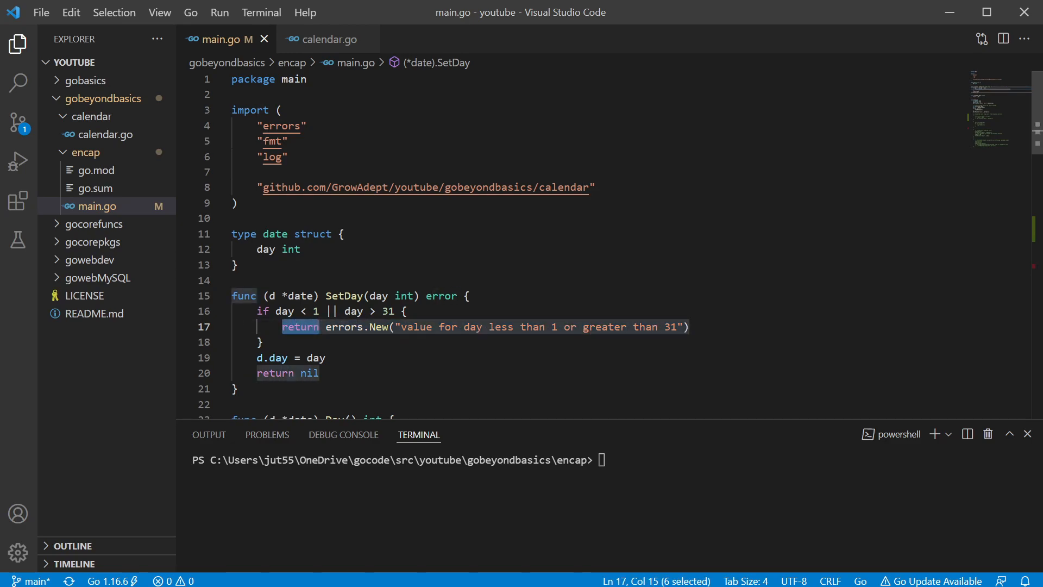
# Highlight myDate's date type and the direct myDate.day = 50 assignment
pyautogui.scroll(-3)
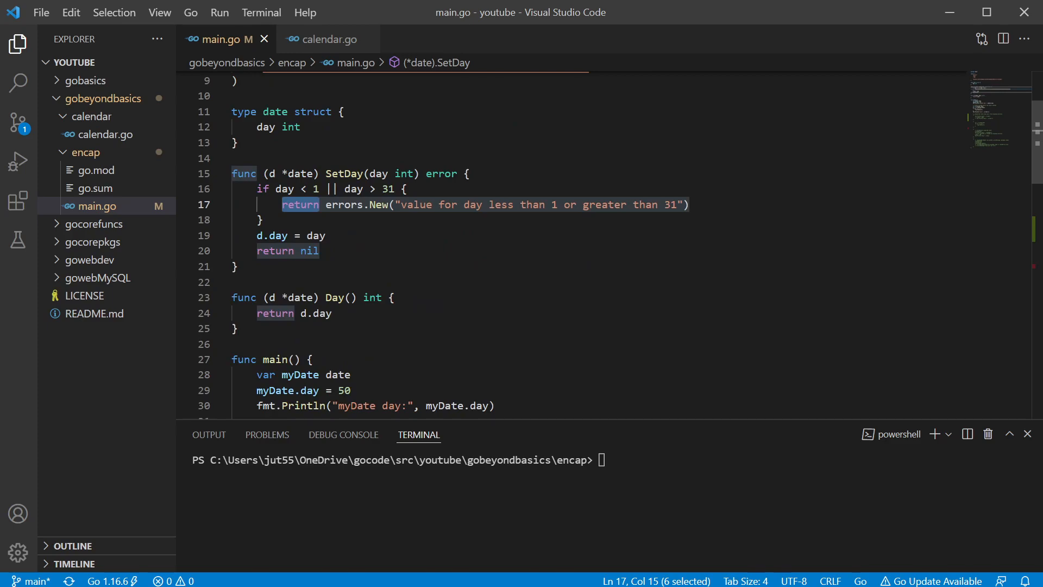
pyautogui.scroll(-3)
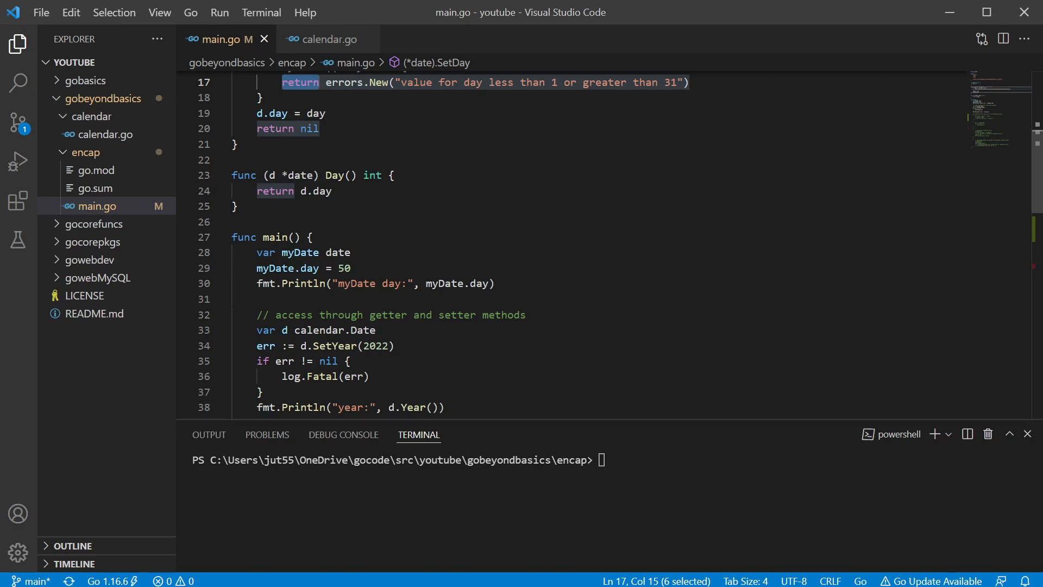
pyautogui.doubleClick(337, 252)
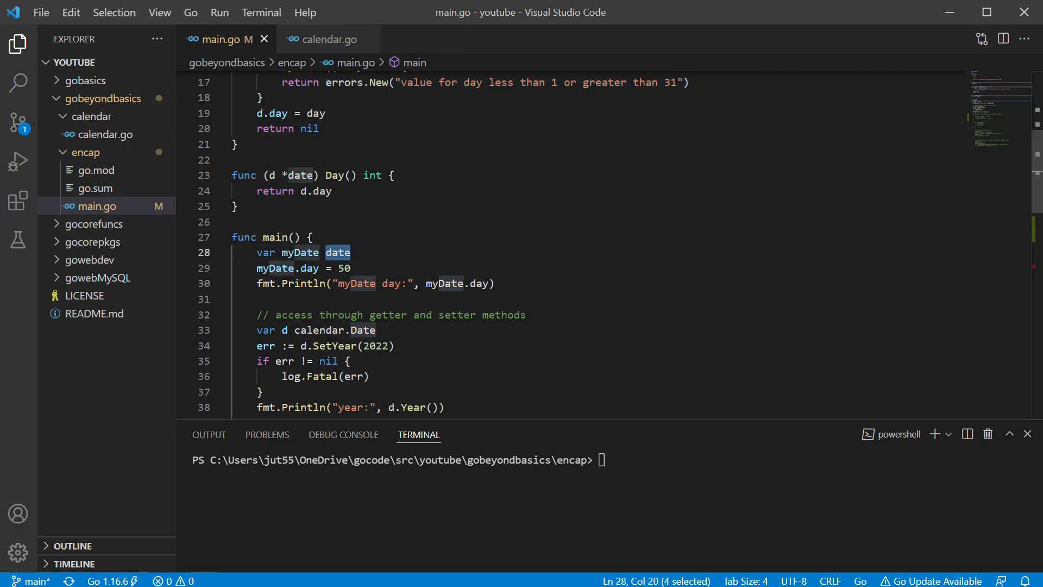
pyautogui.doubleClick(342, 267)
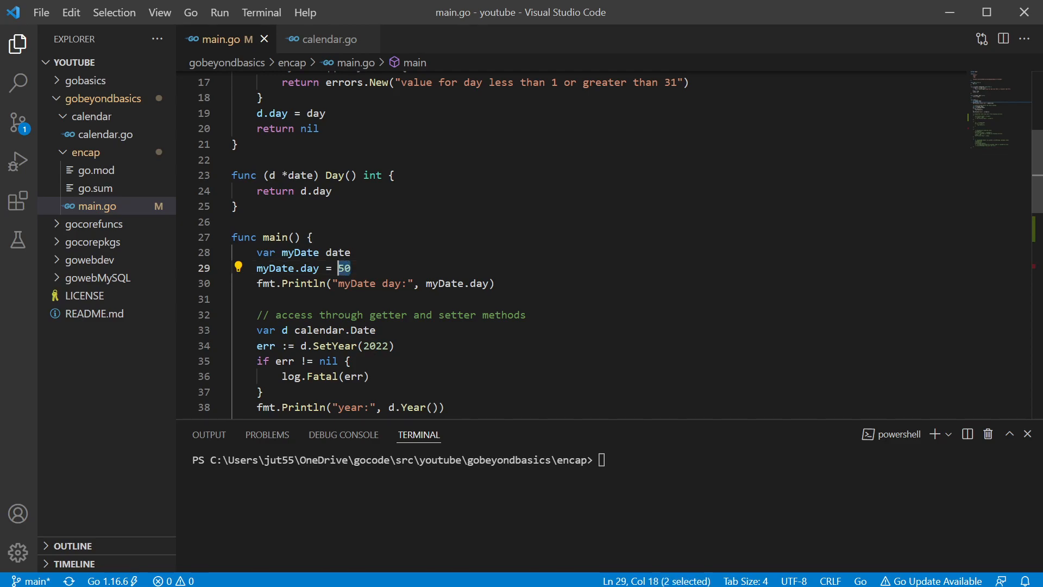
pyautogui.doubleClick(288, 267)
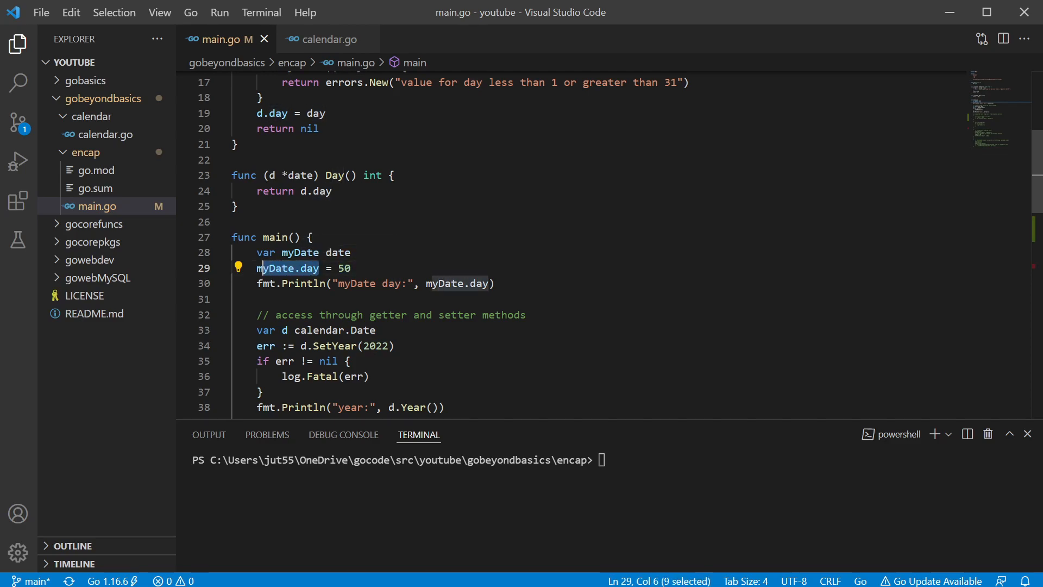
pyautogui.click(352, 267)
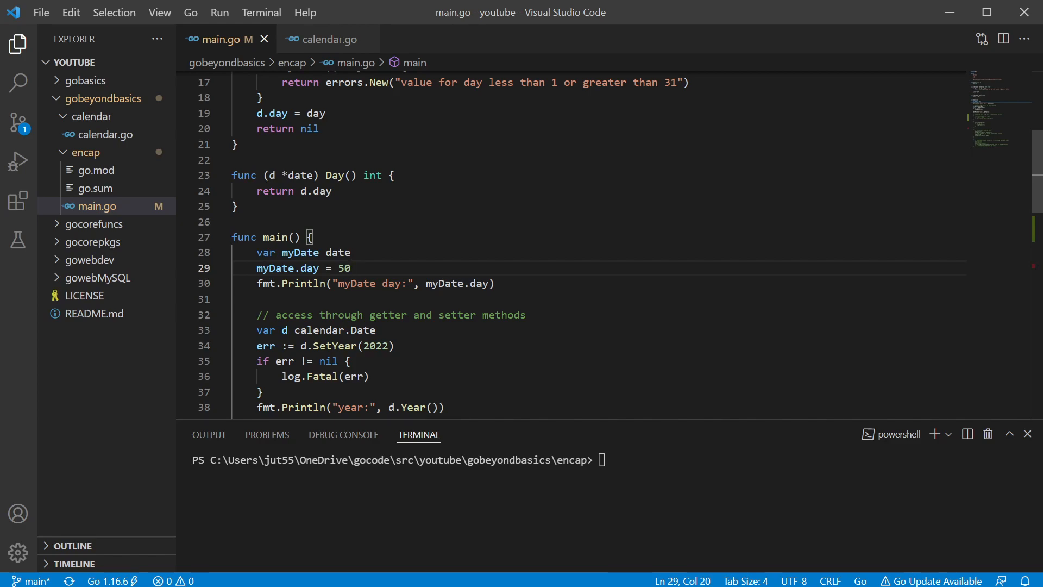
pyautogui.scroll(3)
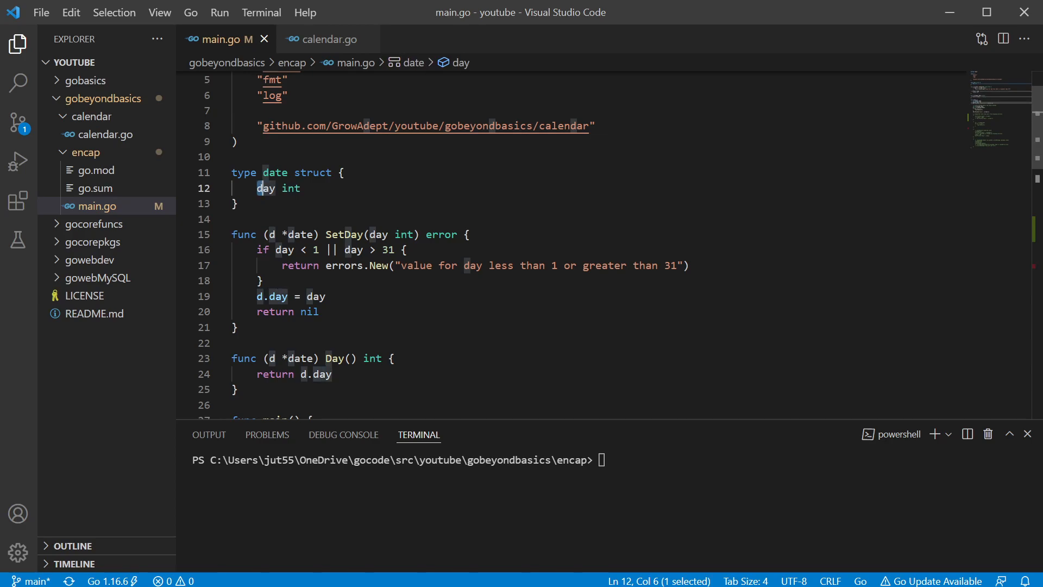
pyautogui.scroll(-3)
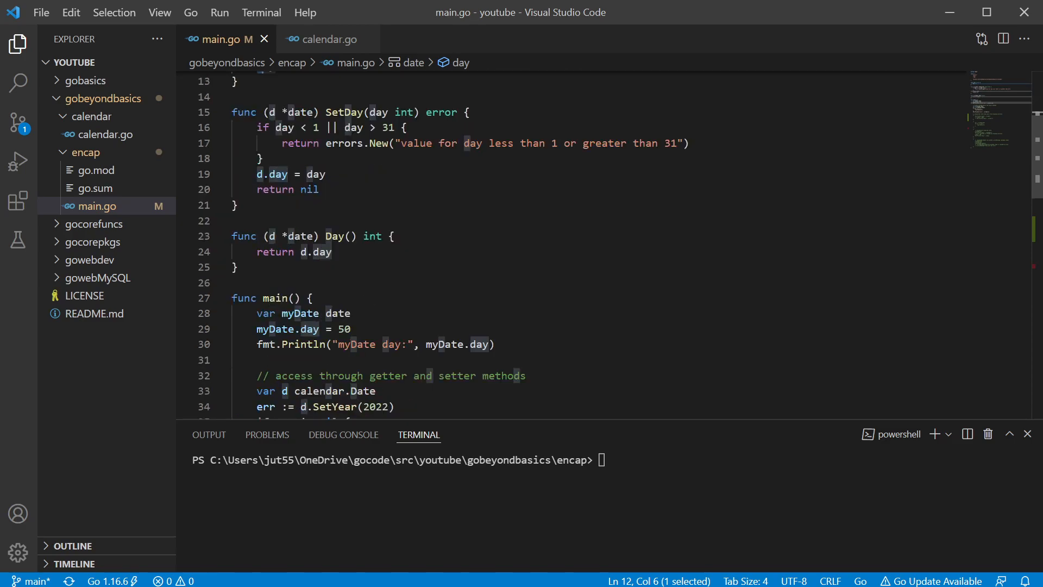
pyautogui.click(347, 268)
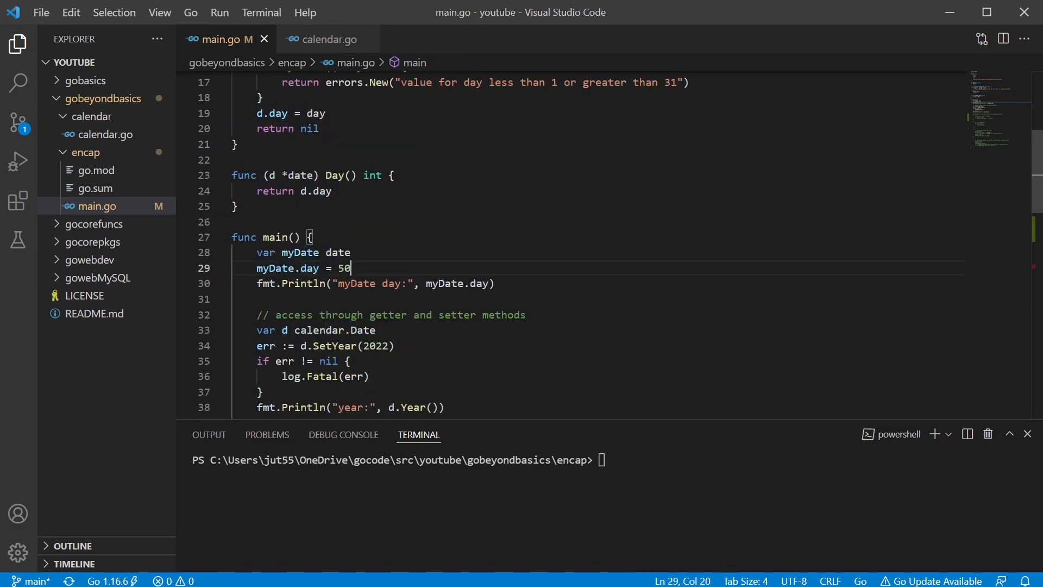
# Run main.go and highlight the printed day value 50
pyautogui.doubleClick(343, 268)
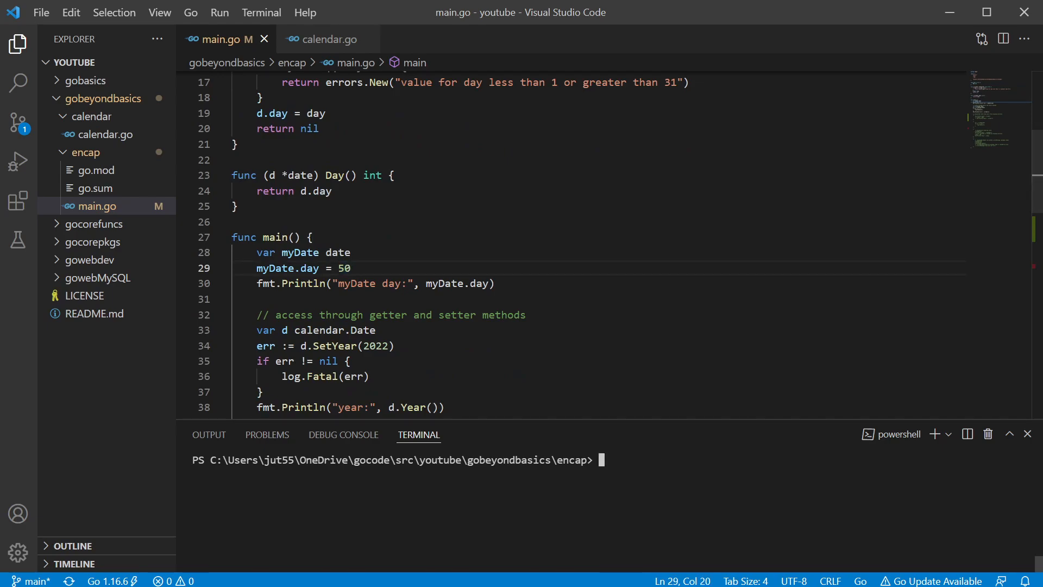
pyautogui.write('go run main.go')
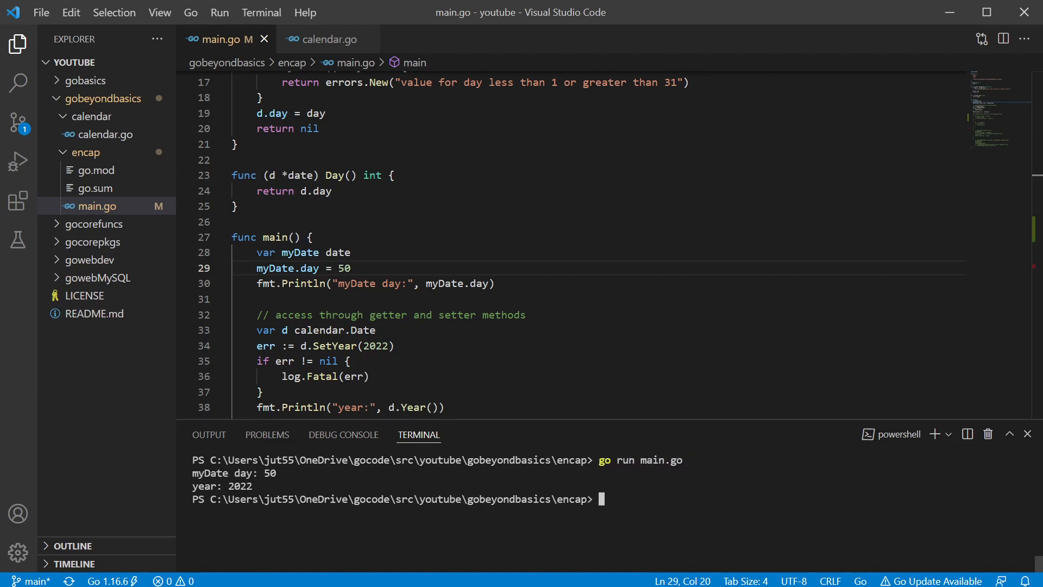
pyautogui.doubleClick(267, 474)
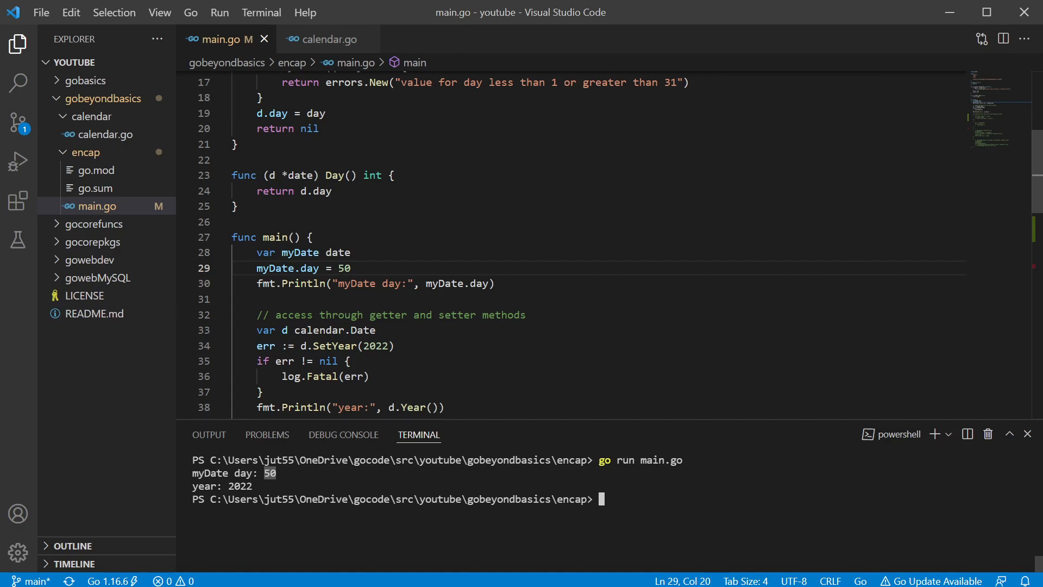
pyautogui.doubleClick(362, 330)
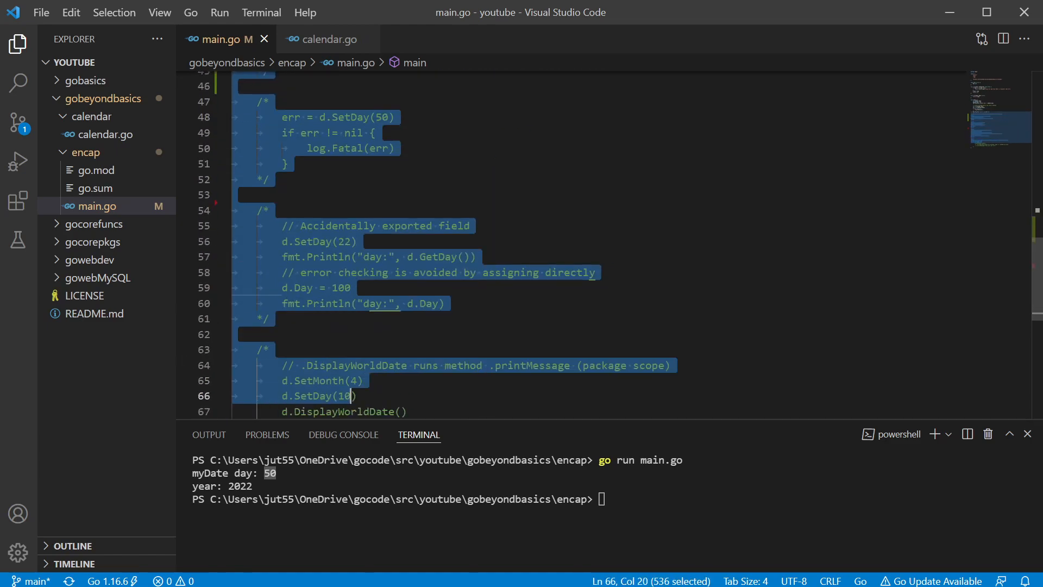
pyautogui.click(240, 222)
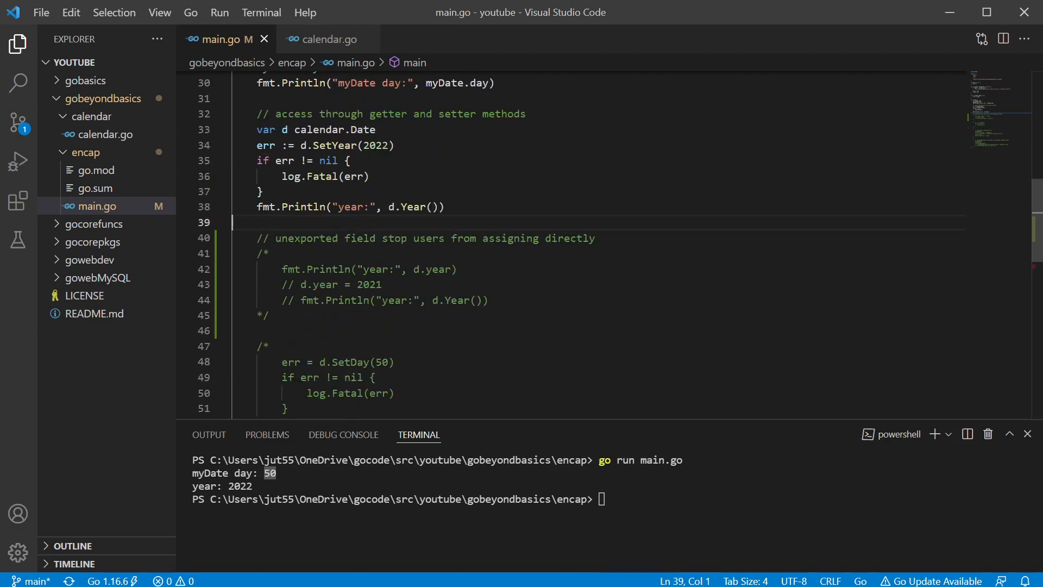
pyautogui.doubleClick(406, 268)
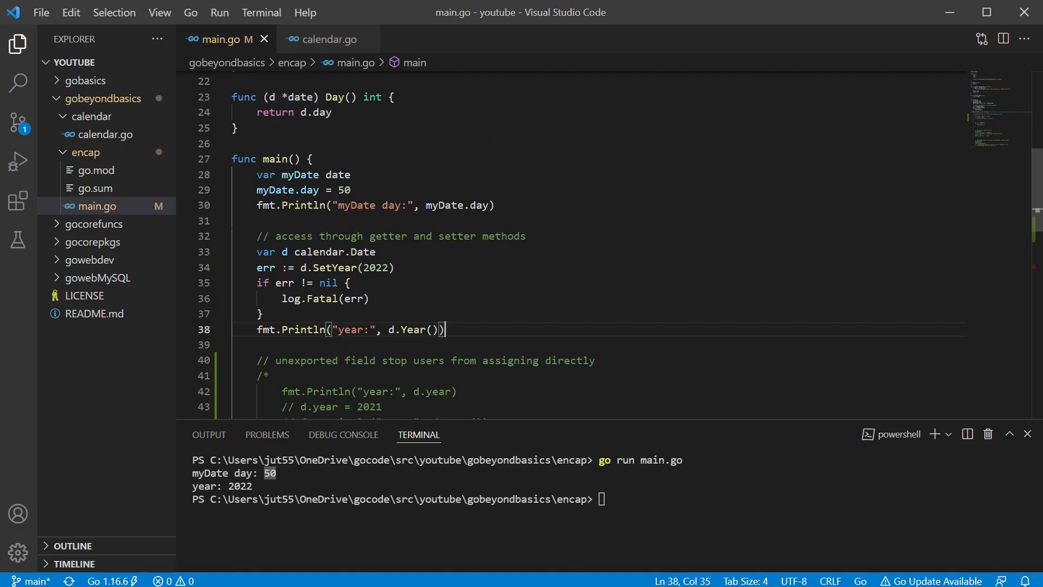
pyautogui.scroll(3)
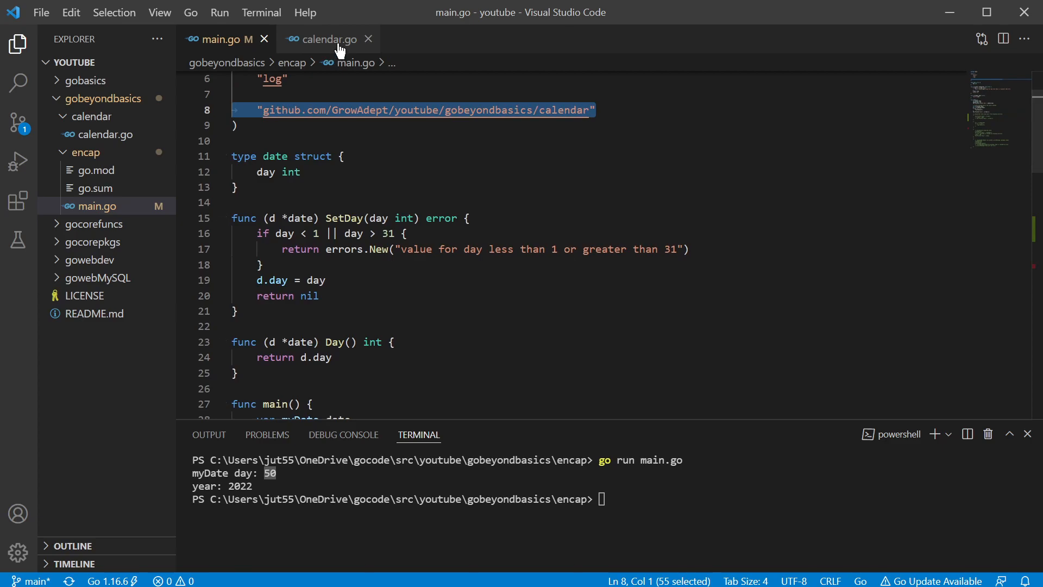
pyautogui.click(326, 39)
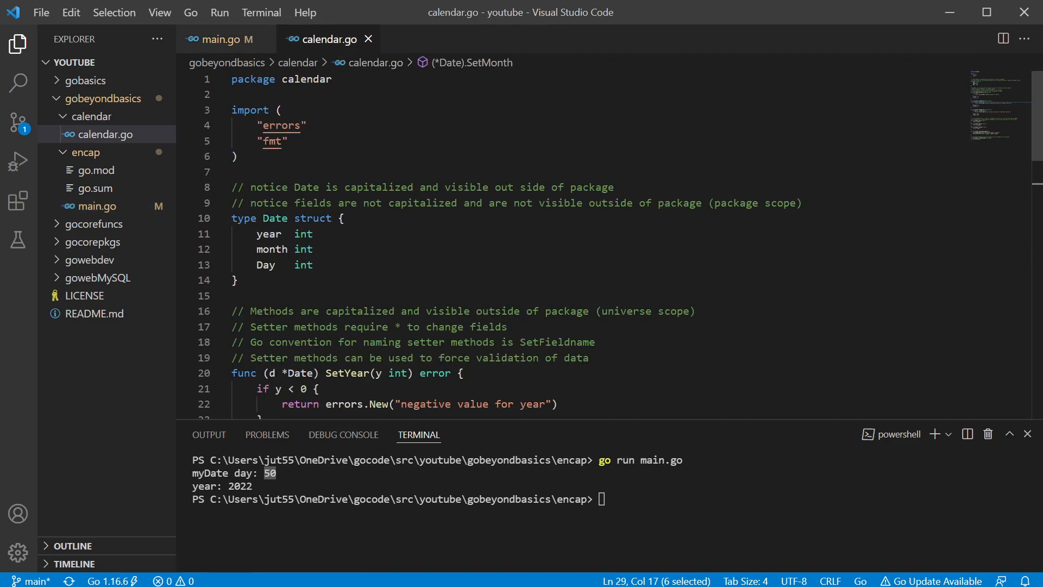
pyautogui.click(313, 233)
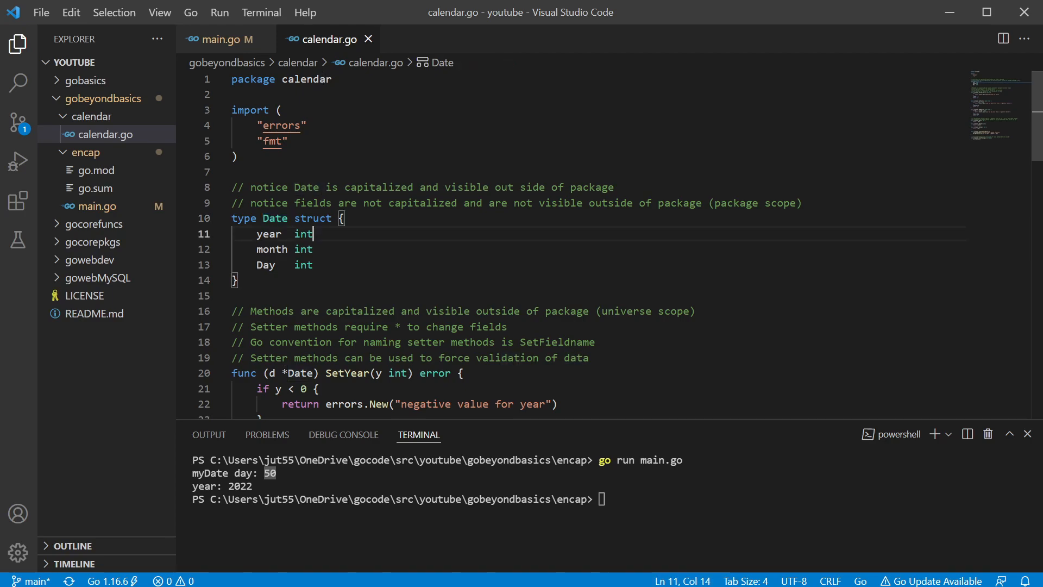
pyautogui.doubleClick(269, 218)
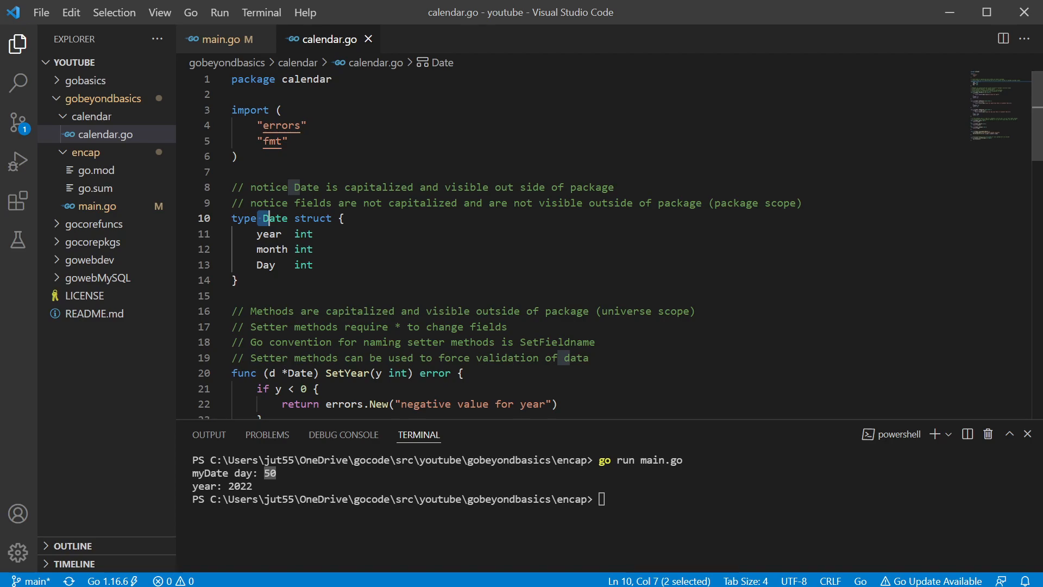
pyautogui.click(313, 264)
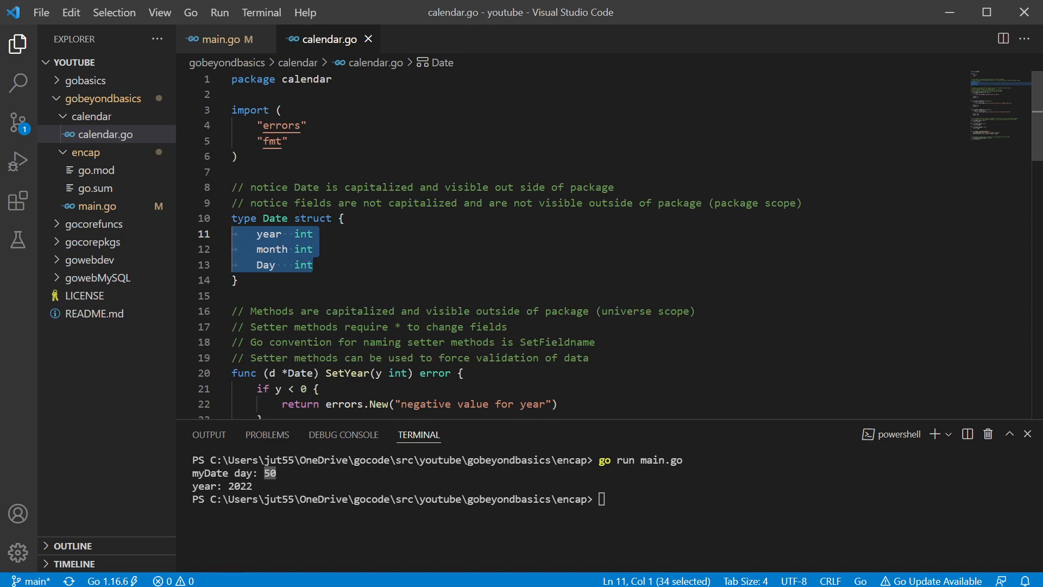
pyautogui.click(313, 249)
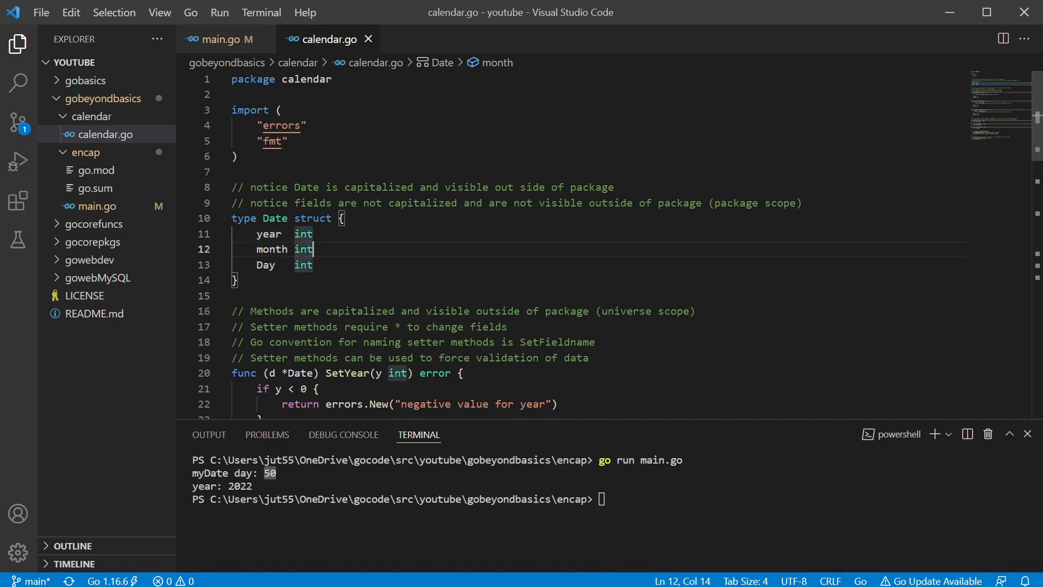
pyautogui.click(268, 233)
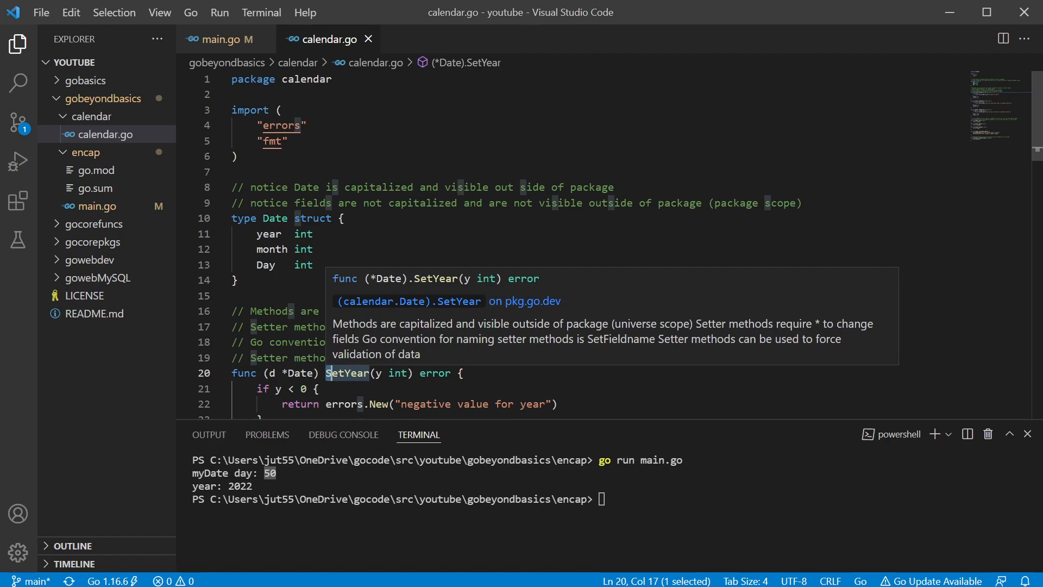
pyautogui.click(270, 233)
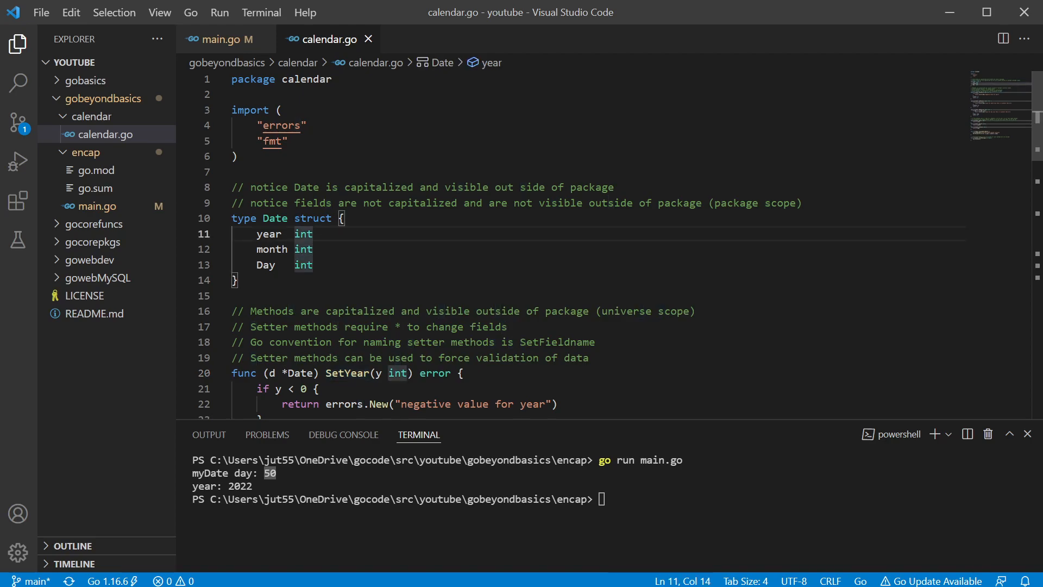
pyautogui.doubleClick(268, 233)
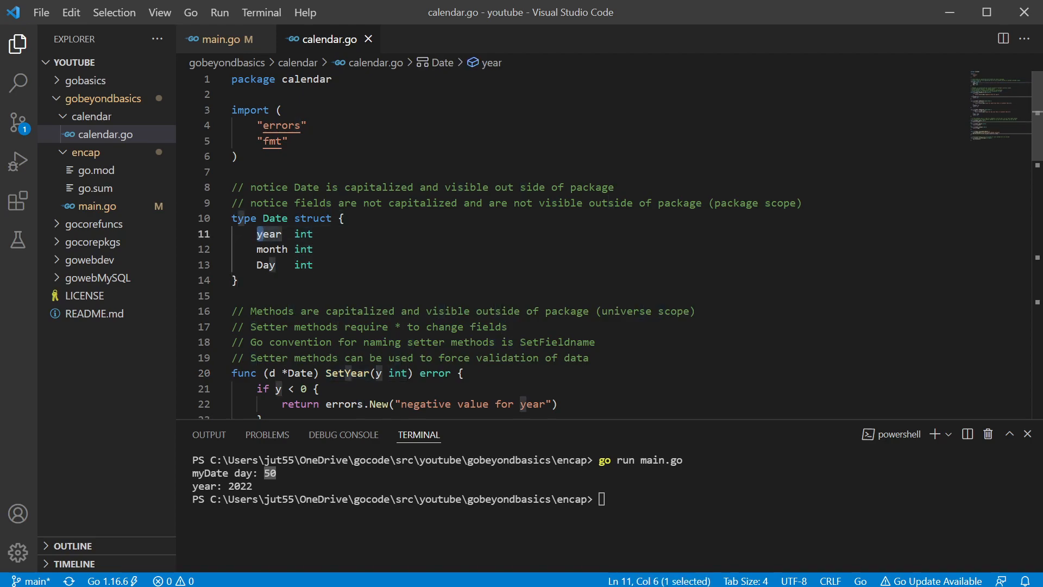
pyautogui.click(256, 264)
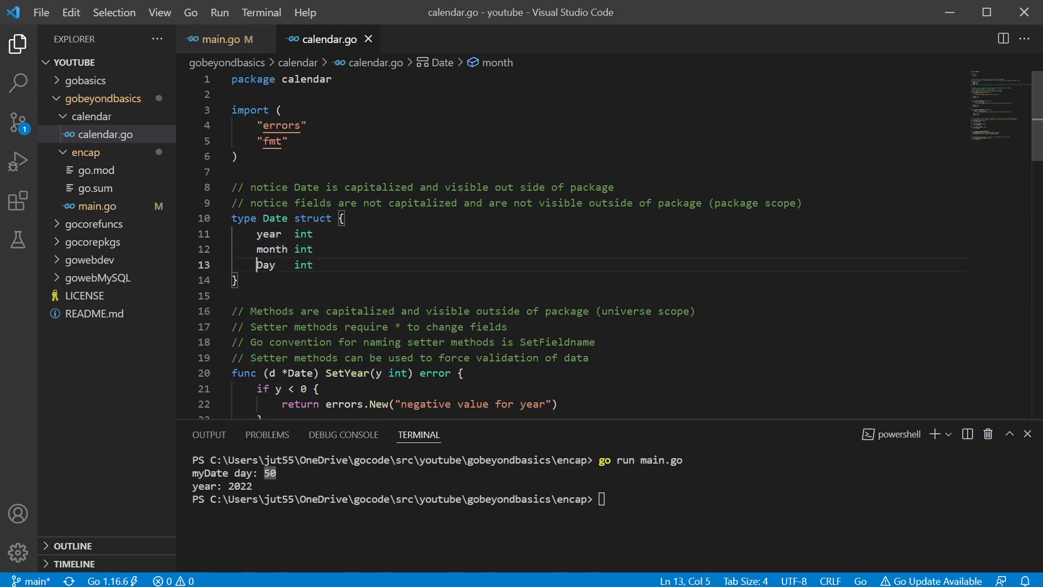
pyautogui.doubleClick(265, 263)
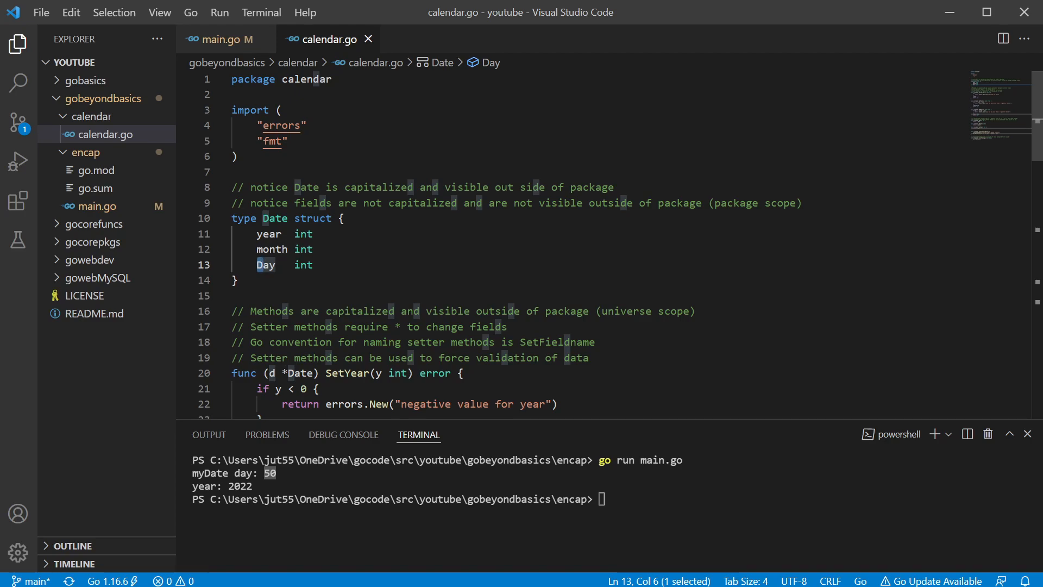
pyautogui.scroll(-3)
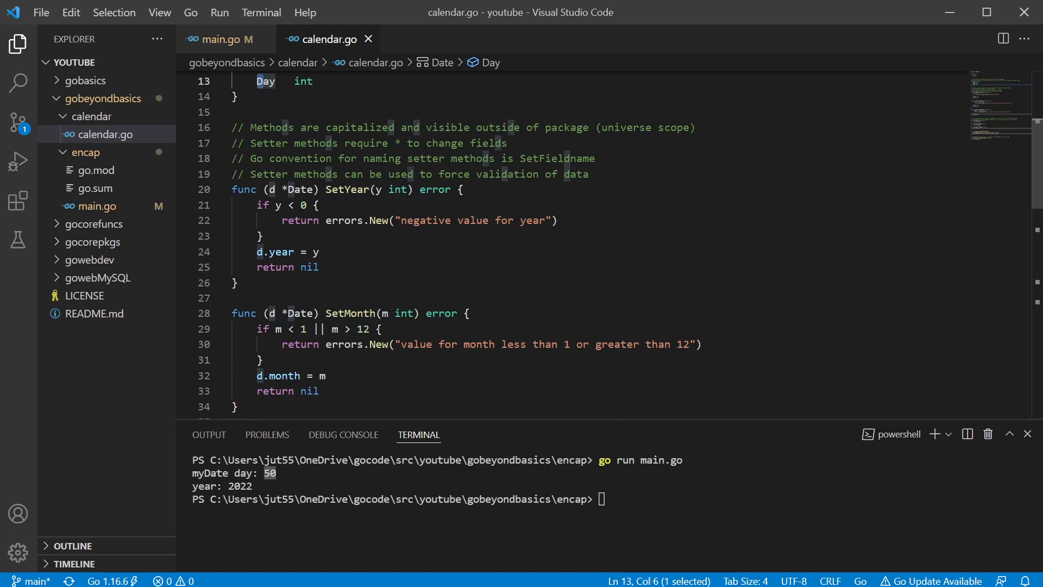
pyautogui.doubleClick(347, 190)
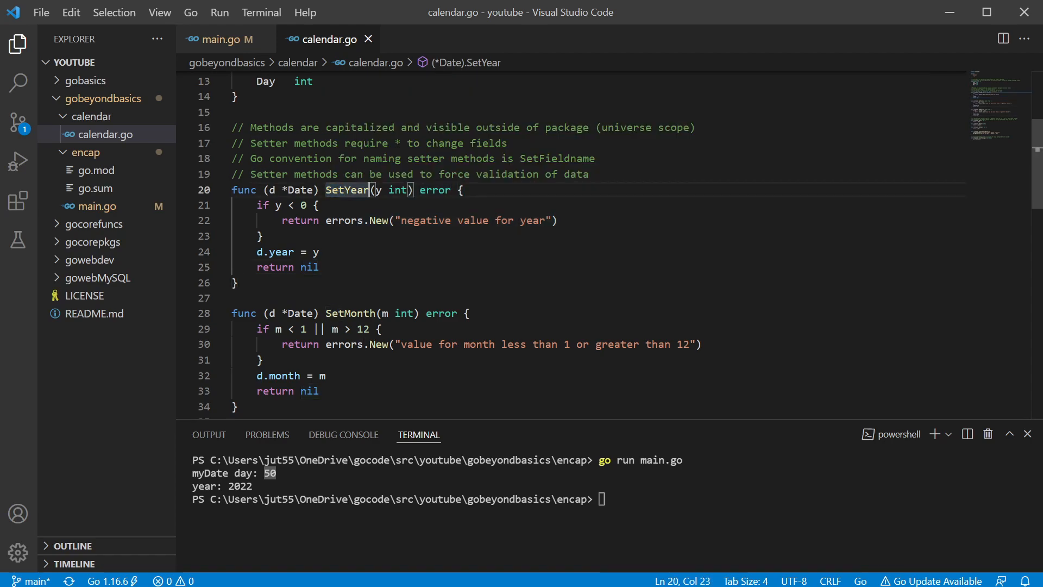
pyautogui.click(263, 235)
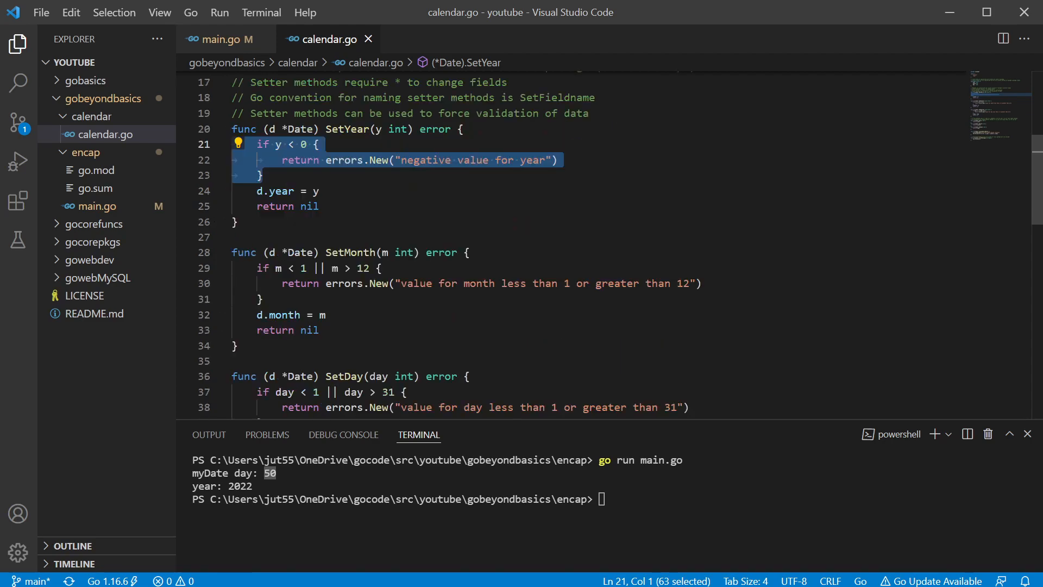
pyautogui.scroll(-3)
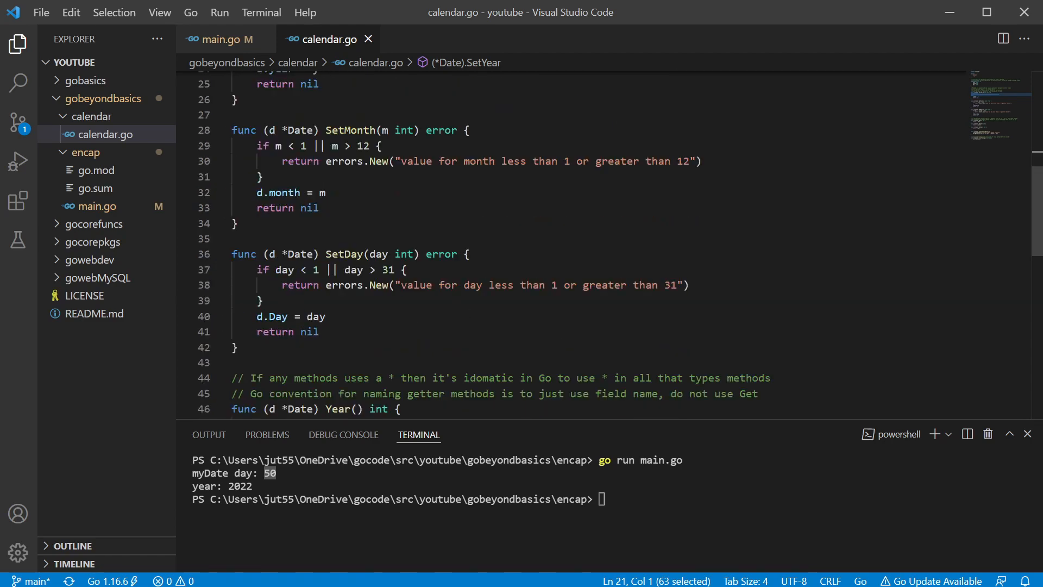
pyautogui.scroll(-3)
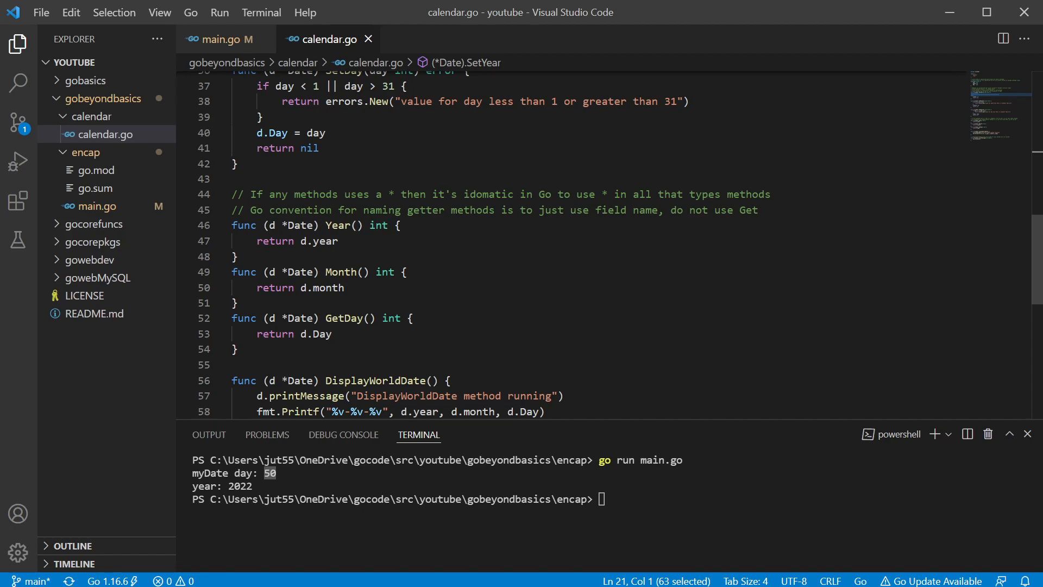
pyautogui.doubleClick(337, 225)
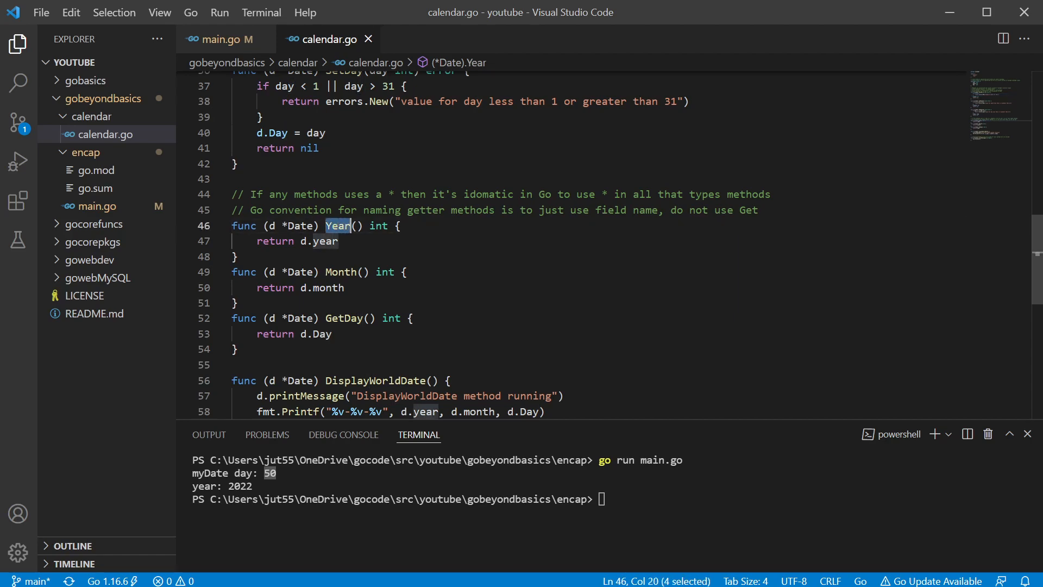
pyautogui.moveTo(337, 225)
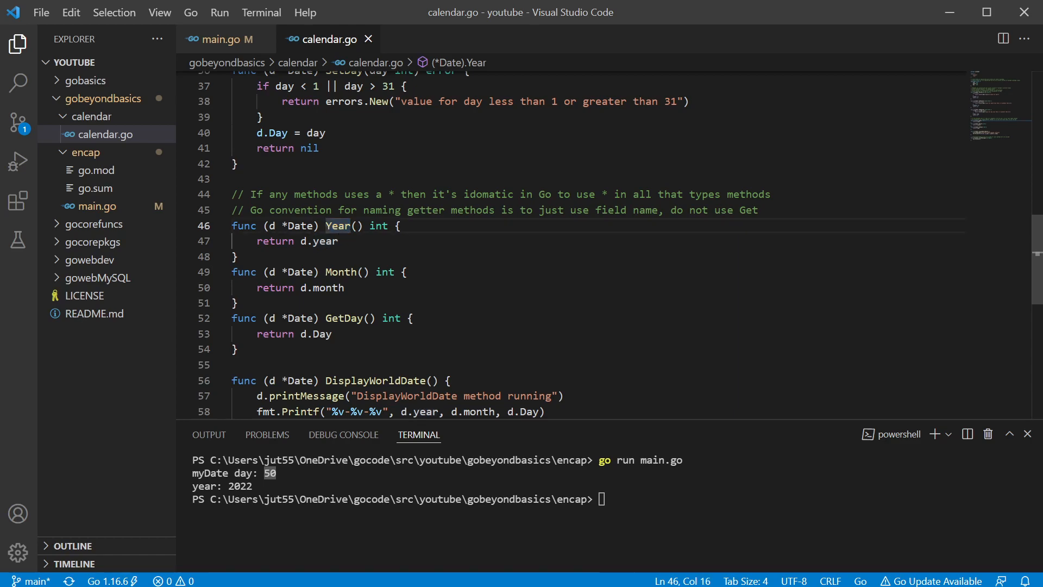
pyautogui.doubleClick(337, 226)
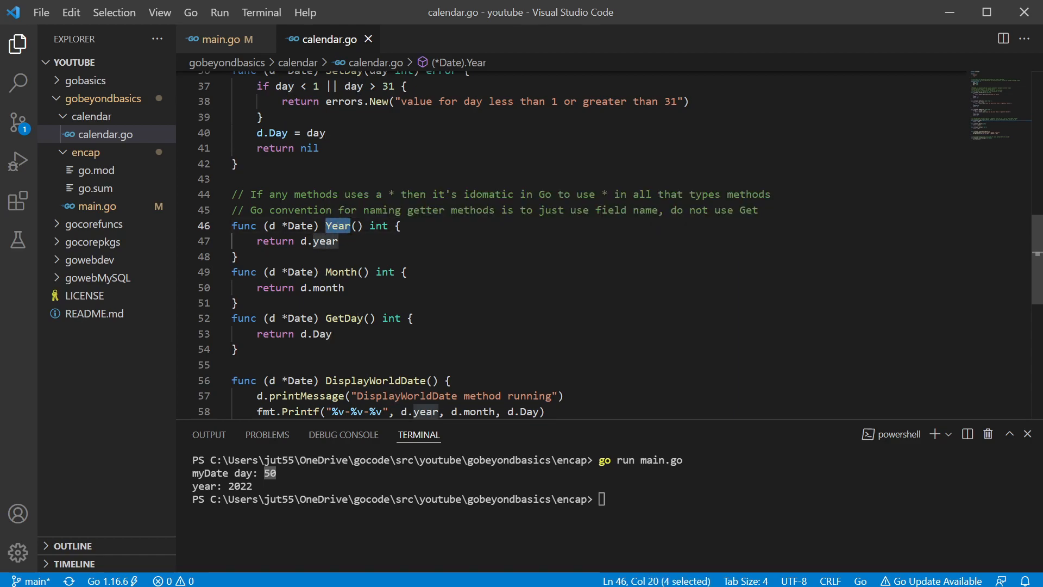
pyautogui.click(339, 318)
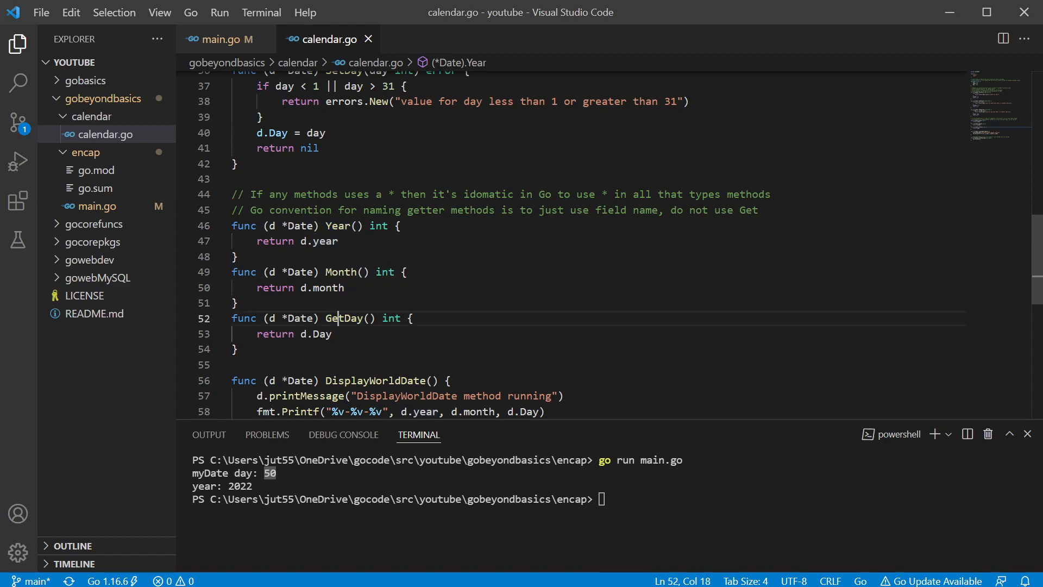
pyautogui.click(342, 318)
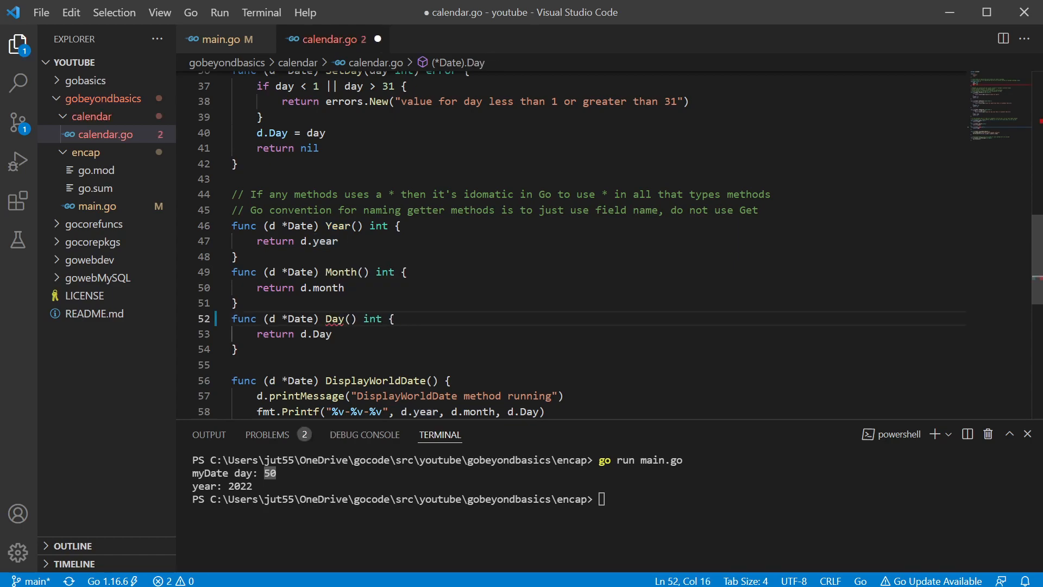
pyautogui.moveTo(355, 319)
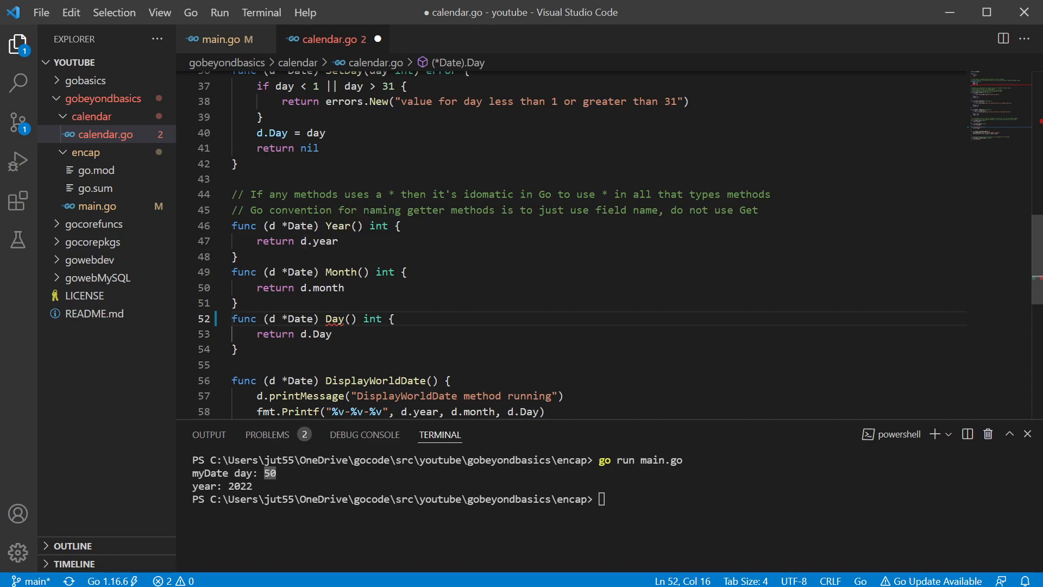
pyautogui.click(332, 317)
pyautogui.write('Get')
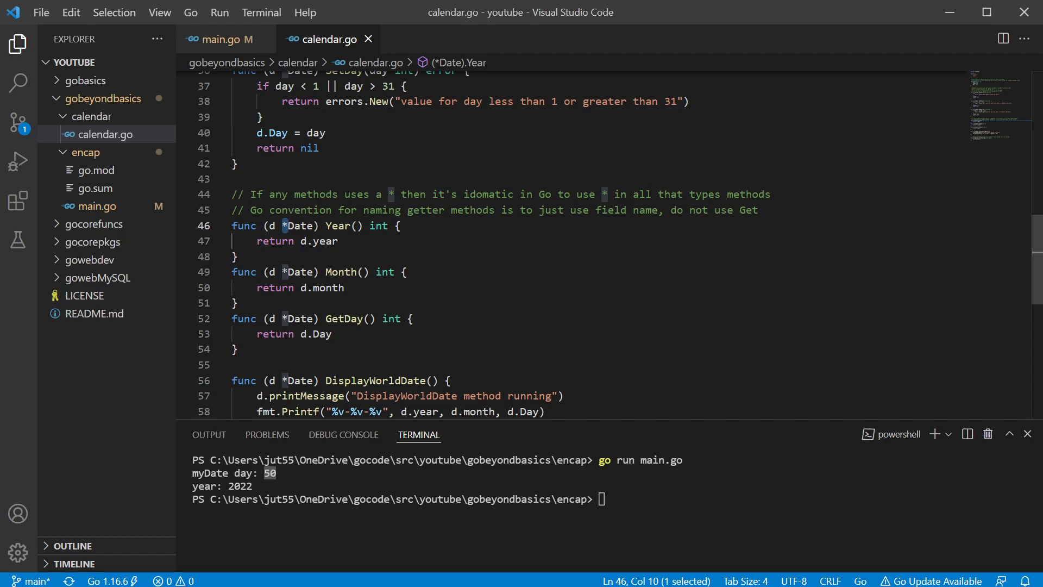
pyautogui.doubleClick(297, 225)
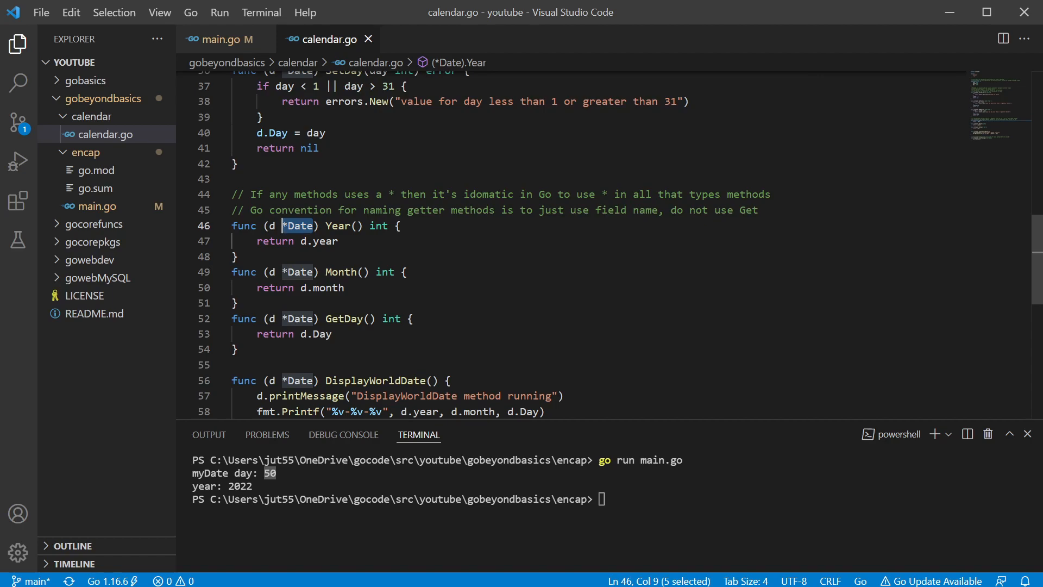
pyautogui.scroll(3)
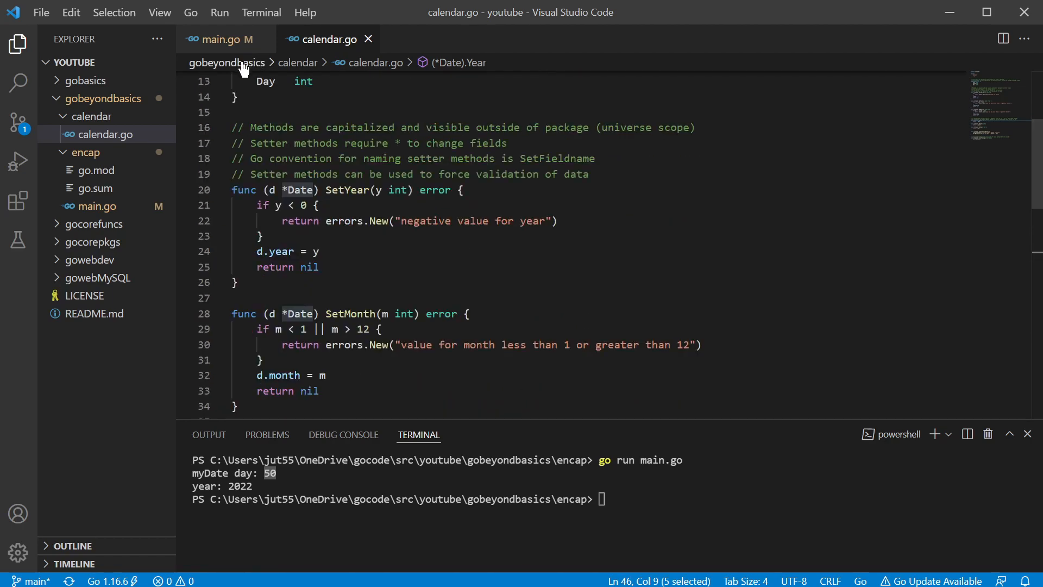
# In main.go, select the d.Year() call and uncomment the direct d.year Println line
pyautogui.click(222, 39)
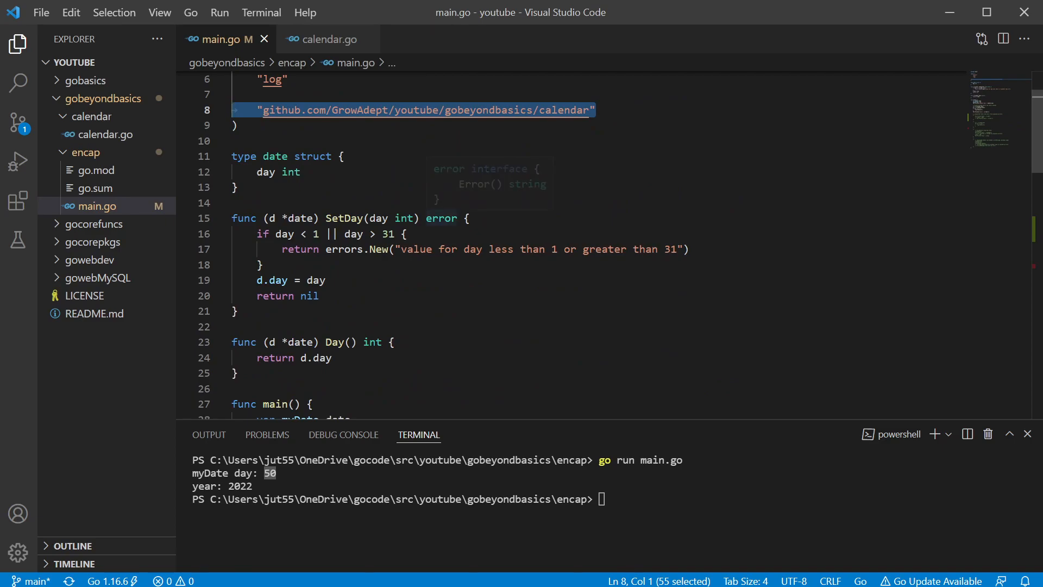
pyautogui.scroll(-3)
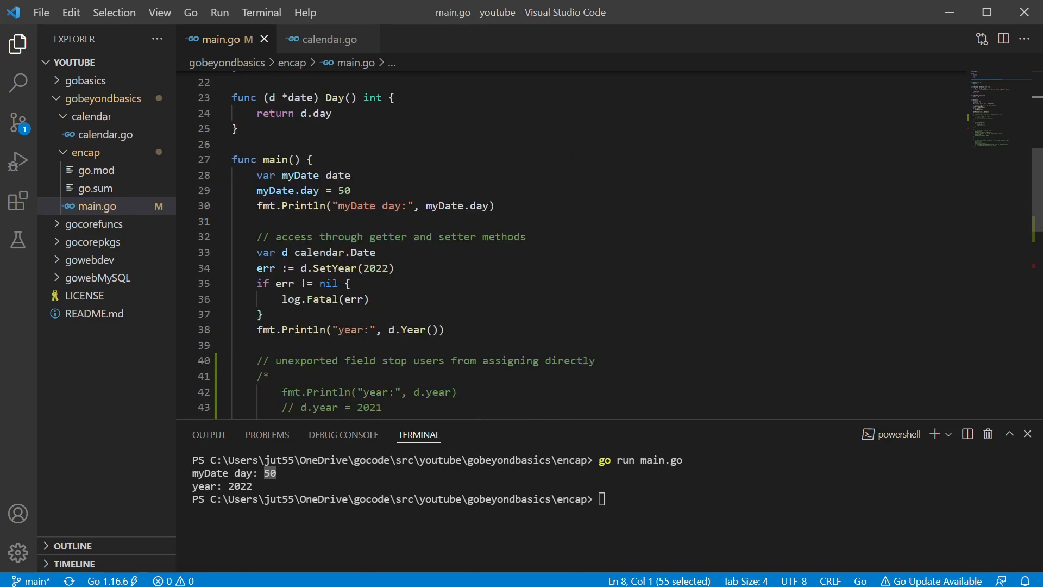
pyautogui.doubleClick(319, 252)
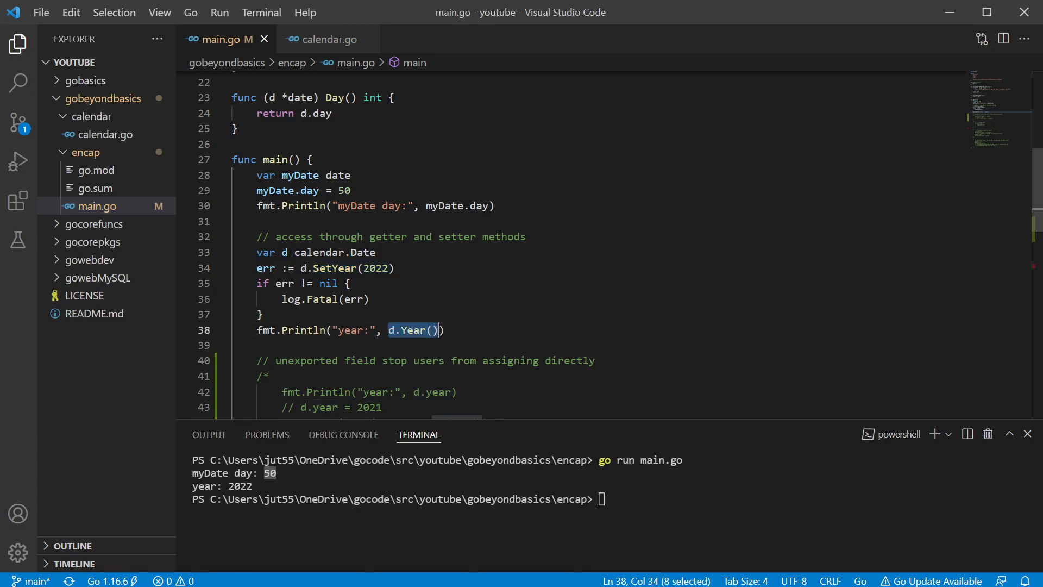
pyautogui.scroll(-3)
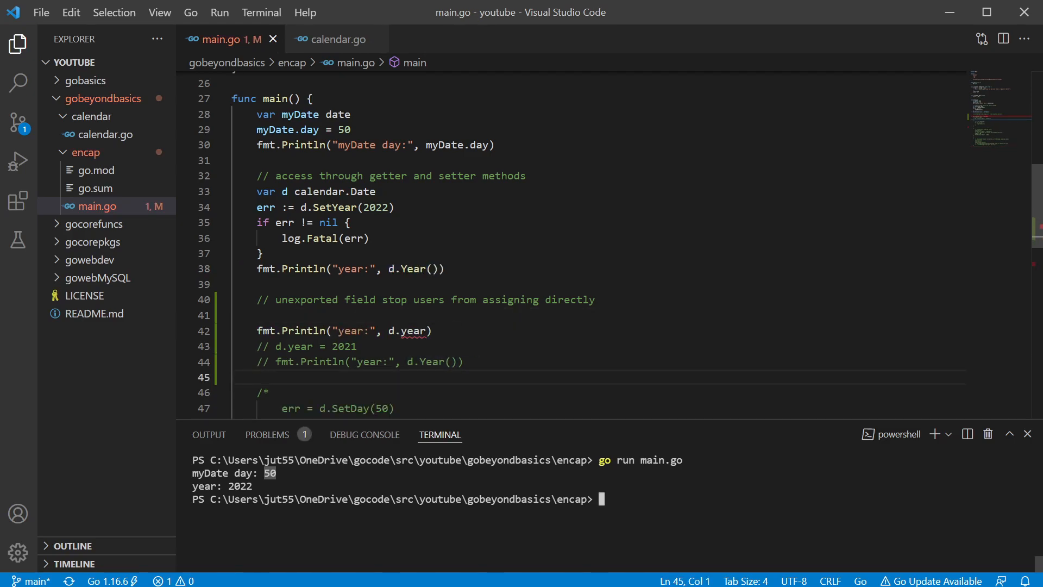
# Run go run main.go twice to show the d.year read and assignment errors
pyautogui.write('go run main.go')
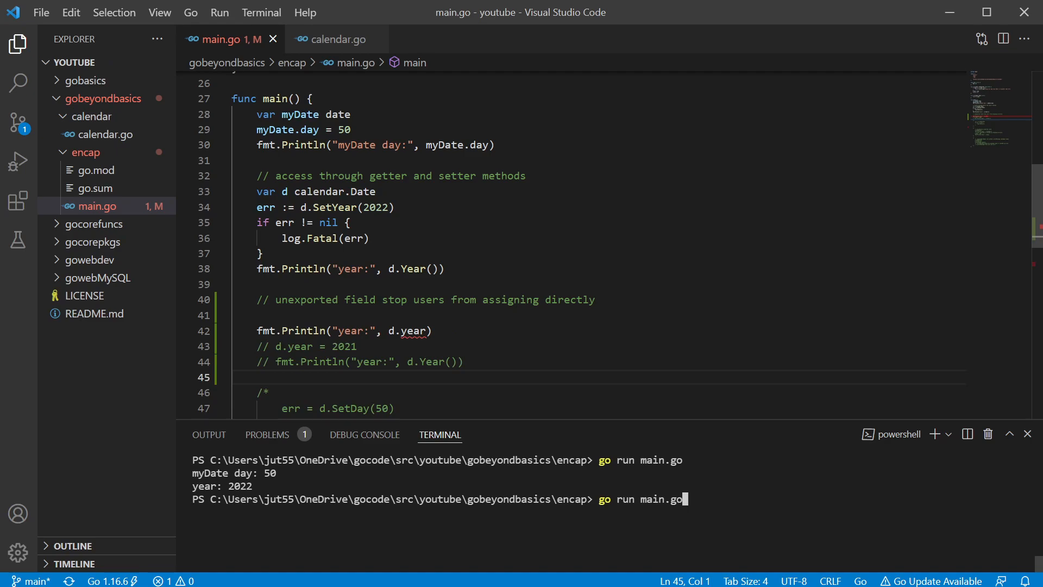
pyautogui.press('Return')
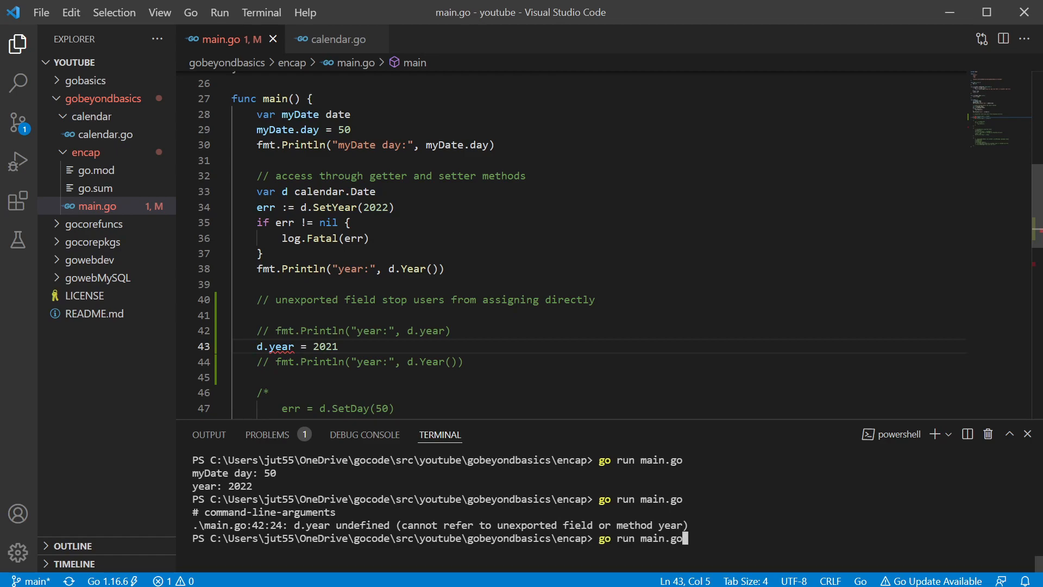
pyautogui.press('Return')
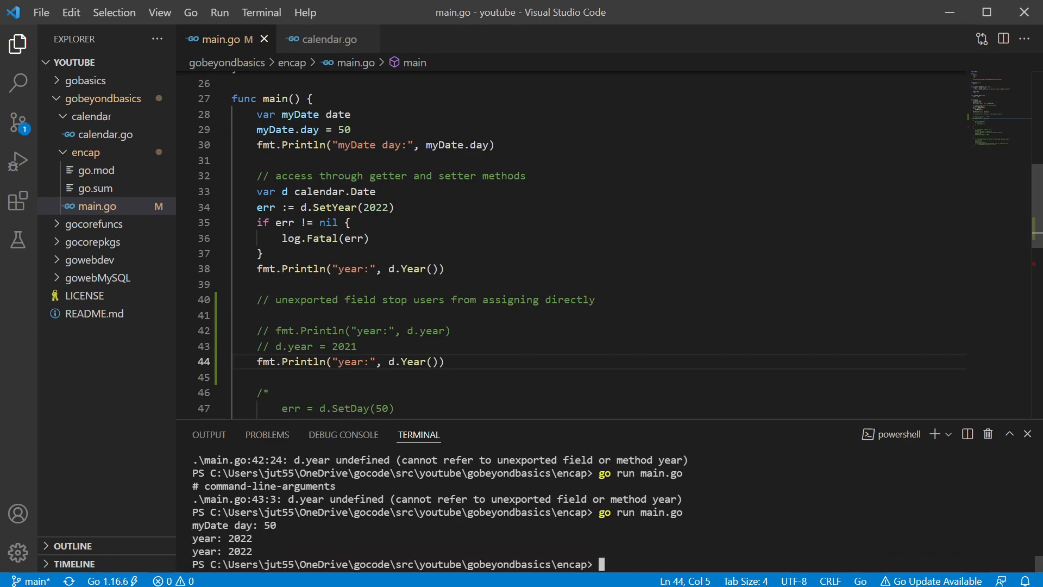
pyautogui.scroll(-3)
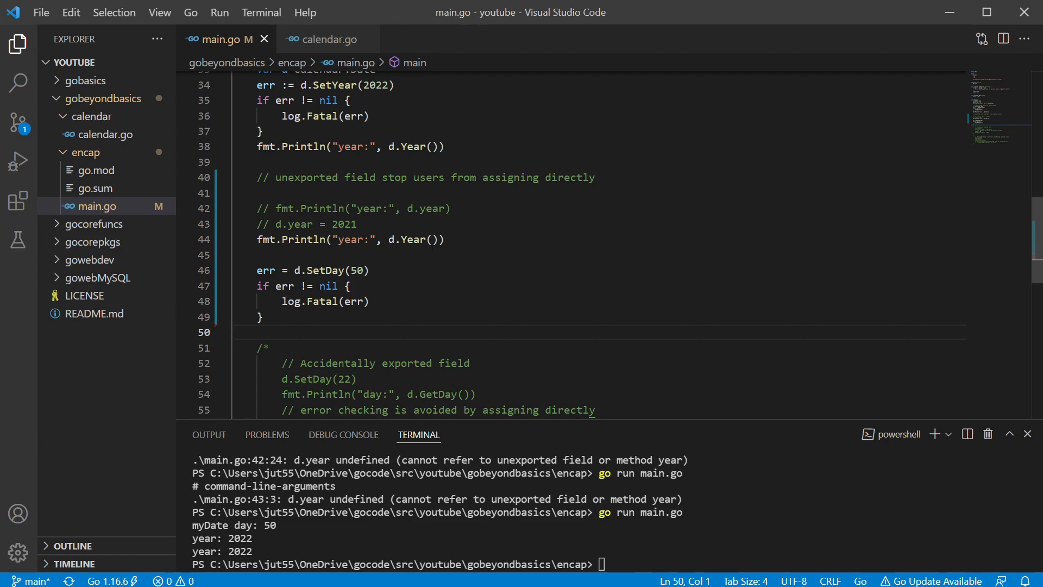
# Select day 50, run main.go, and highlight the log.Fatal(err) call
pyautogui.doubleClick(356, 270)
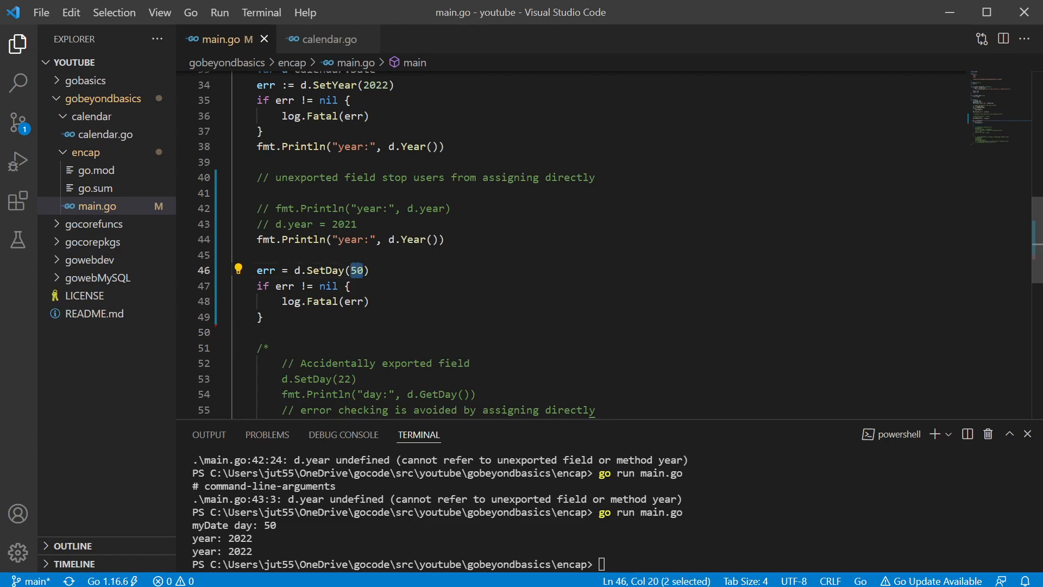
pyautogui.write('go run main.go')
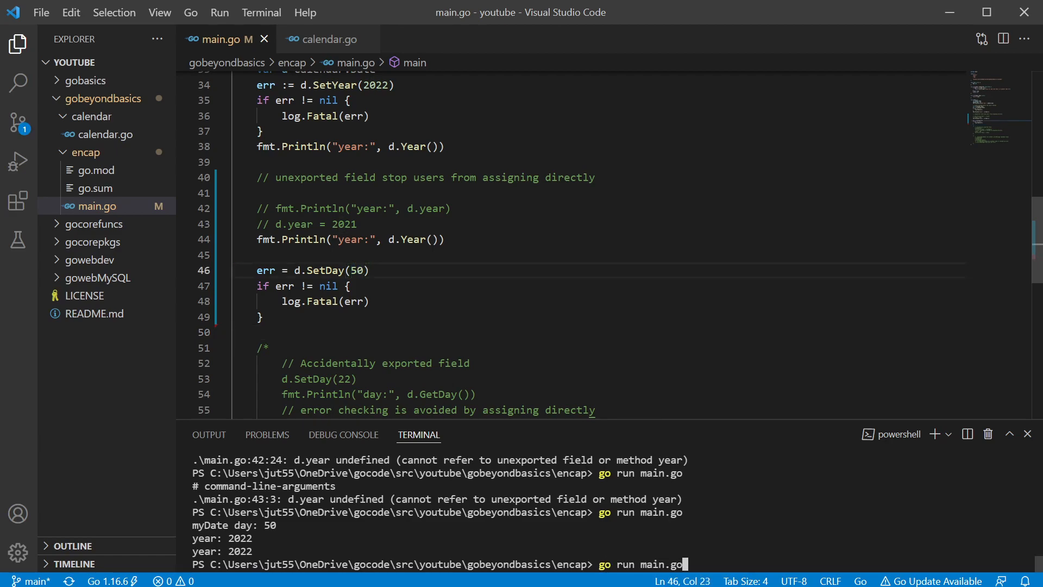
pyautogui.press('Return')
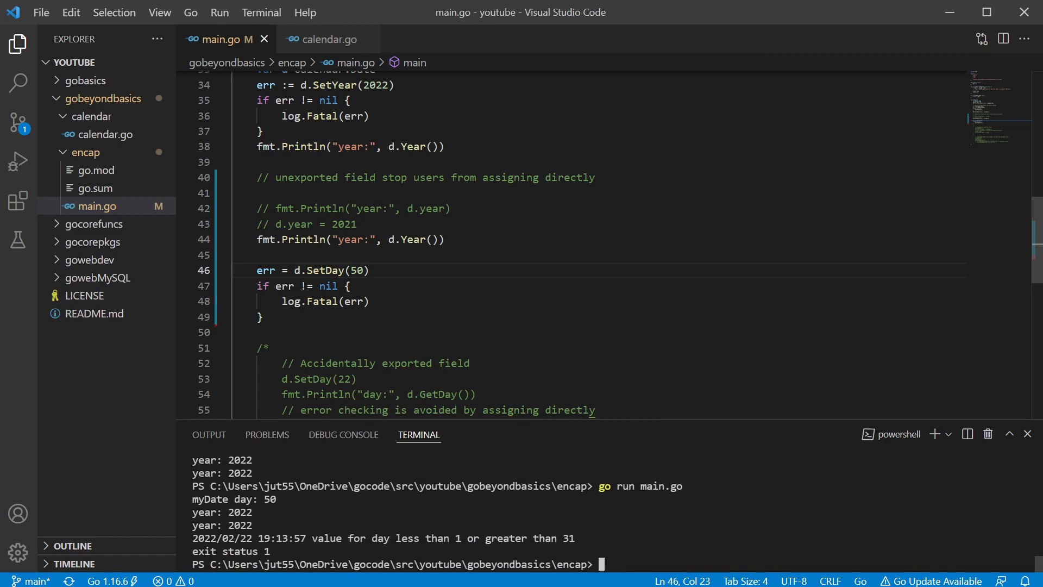
pyautogui.doubleClick(265, 270)
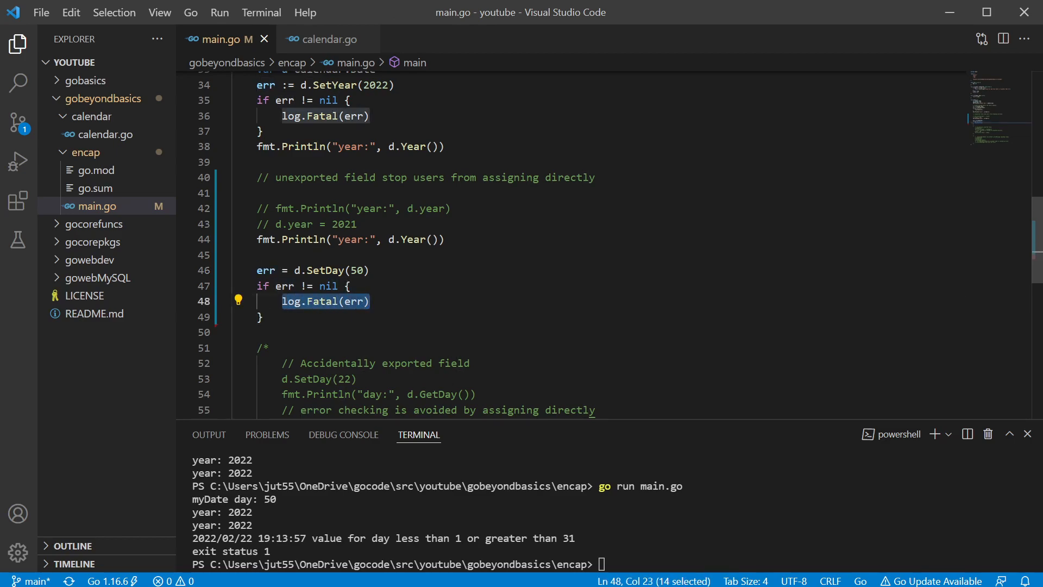
pyautogui.moveTo(325, 300)
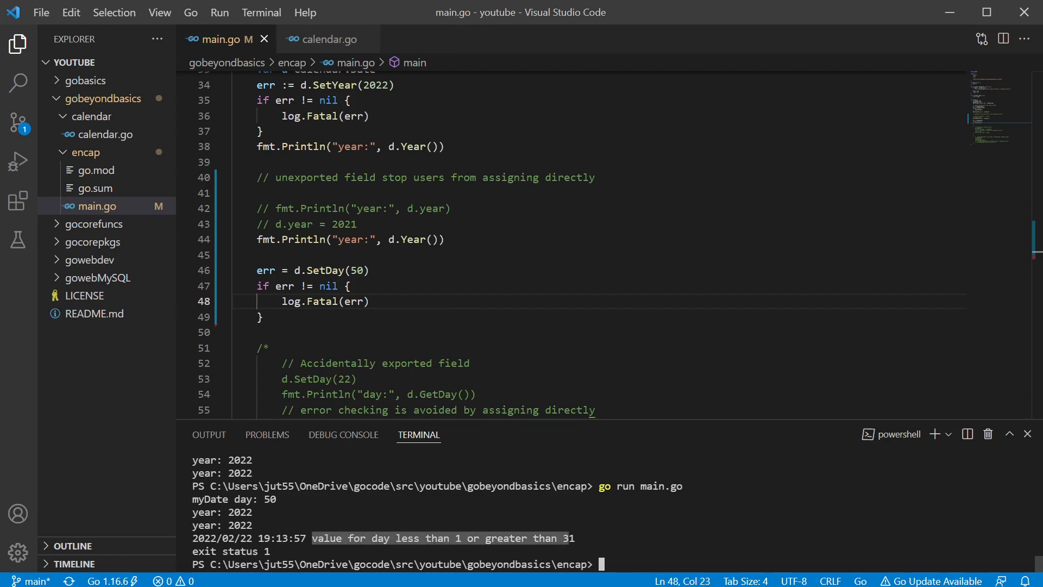
pyautogui.moveTo(326, 39)
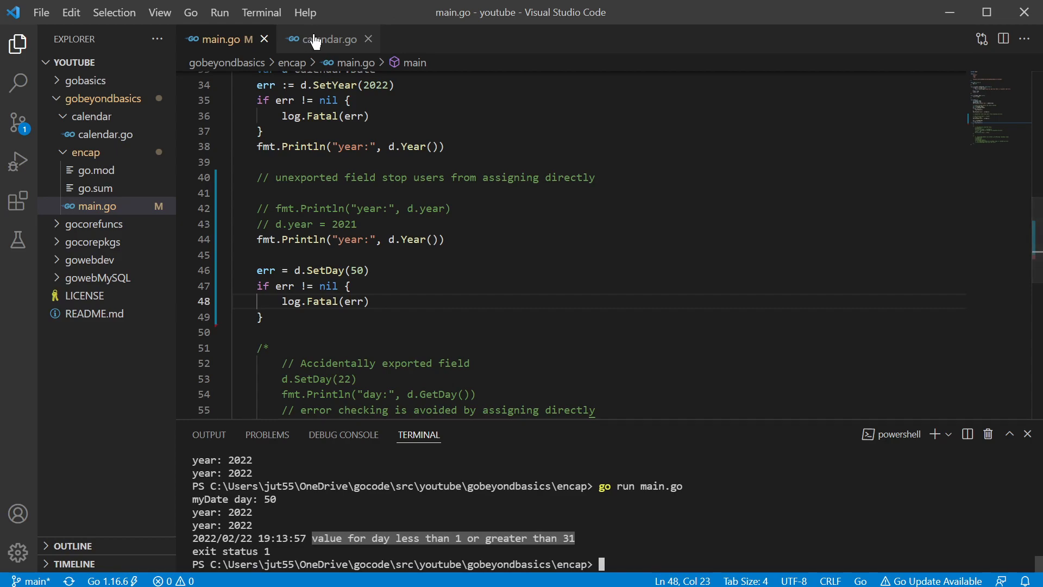
# Check SetMonth validation in calendar.go, then place the caret above main.go's SetDay(50) block
pyautogui.click(327, 39)
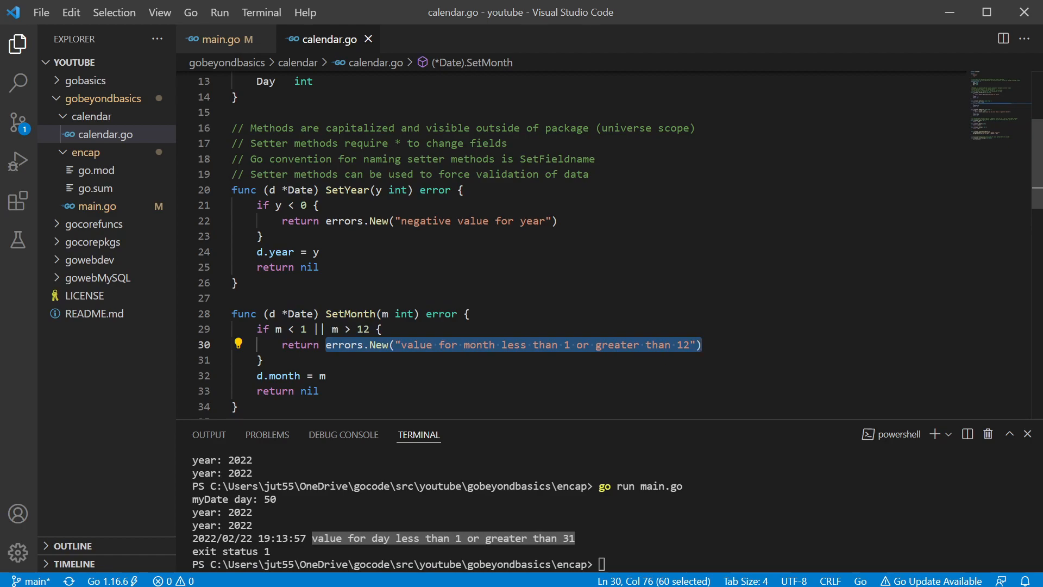
pyautogui.click(219, 39)
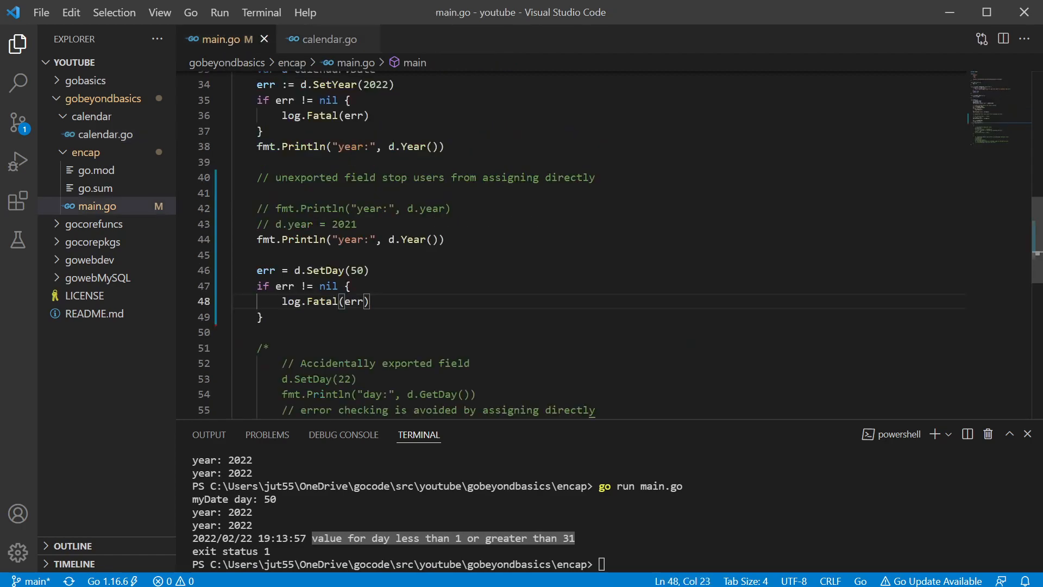
pyautogui.click(266, 255)
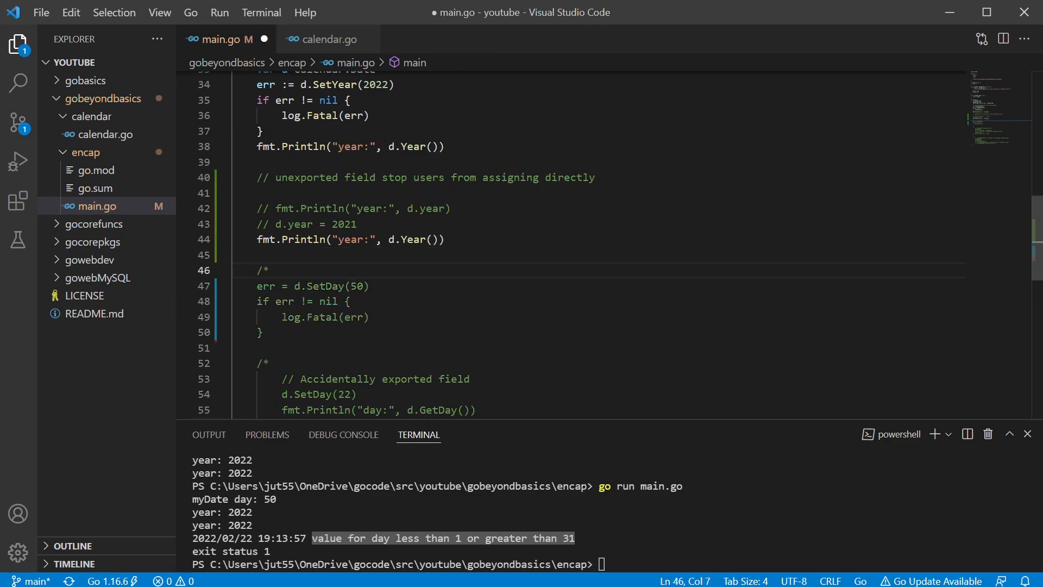
# Close the SetDay(50) block comment with */ and highlight the day value 22
pyautogui.write('*/')
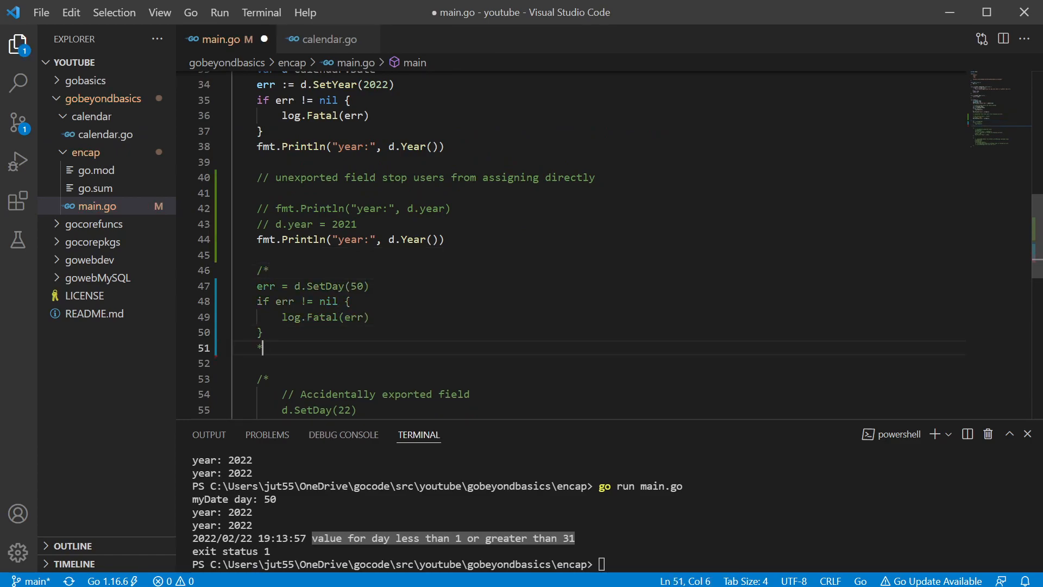
pyautogui.scroll(-3)
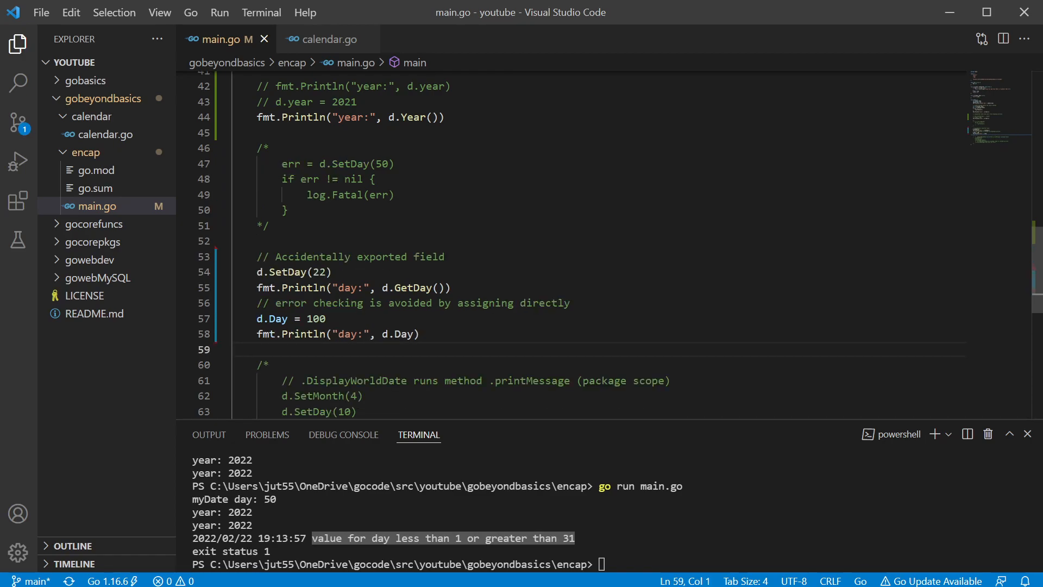
pyautogui.doubleClick(319, 272)
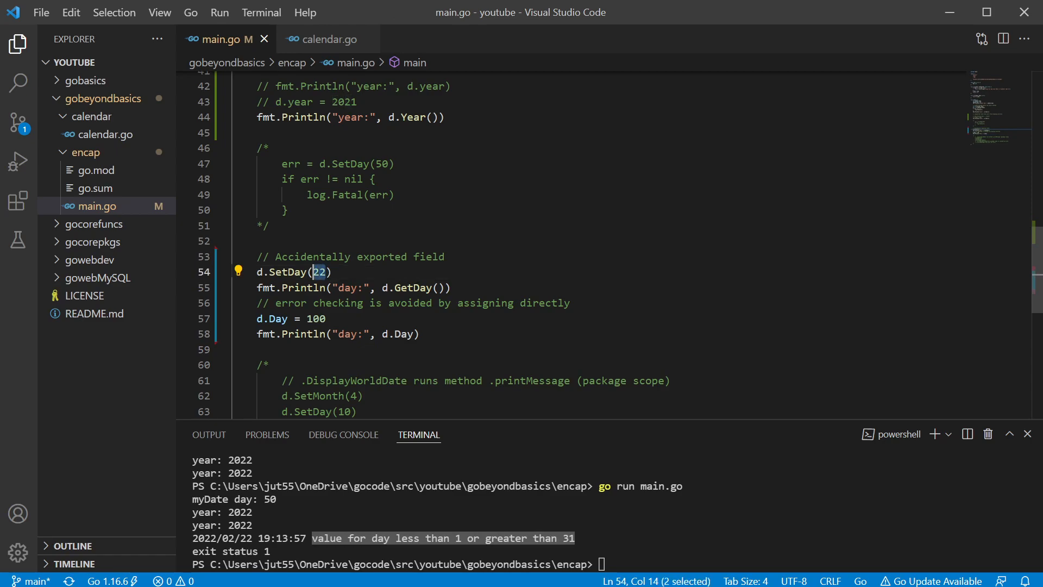
pyautogui.click(331, 271)
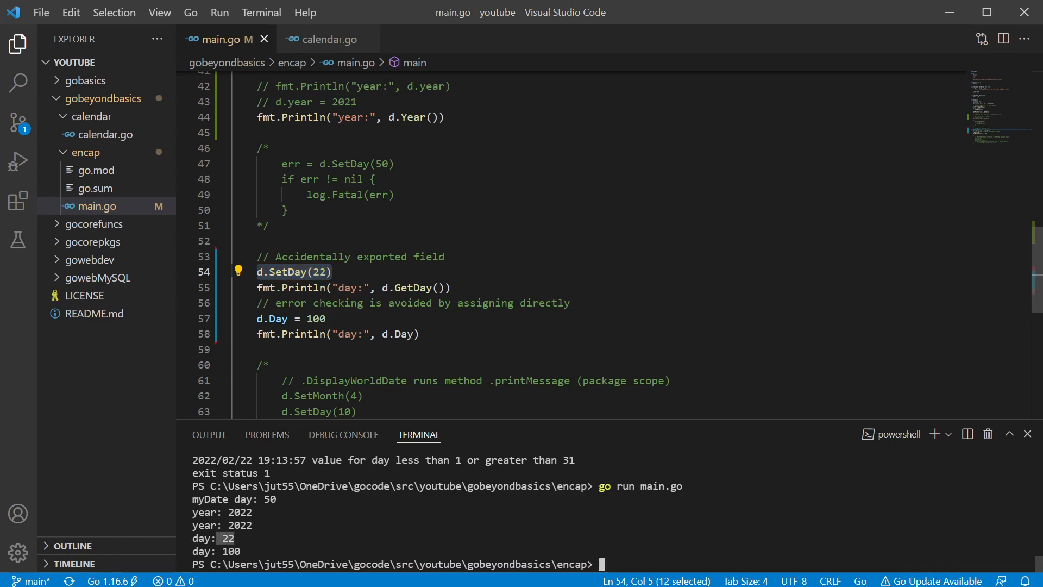
# Inspect the capitalized Day field in calendar.go's Date struct, then return to main.go
pyautogui.click(328, 39)
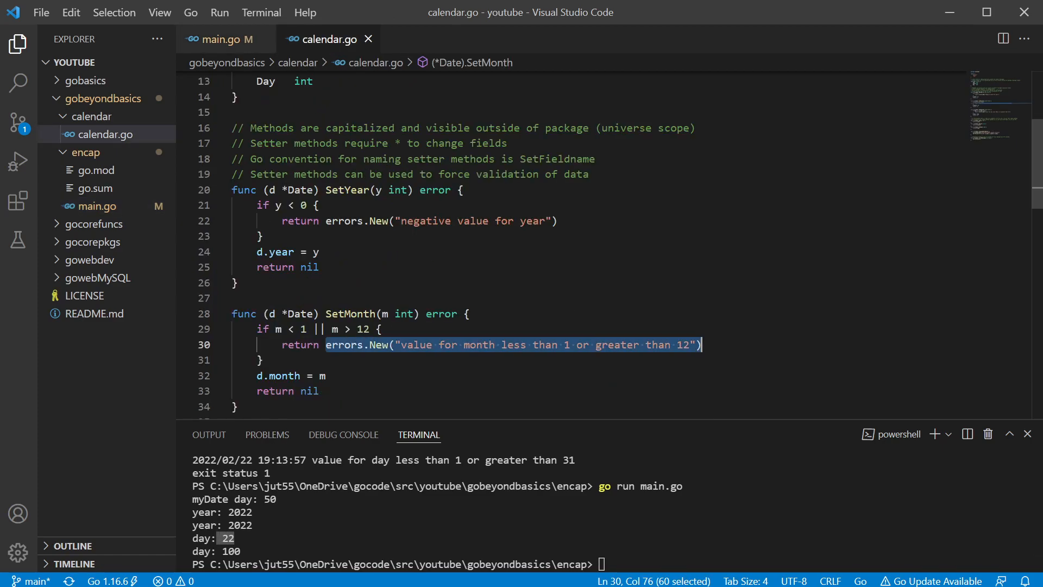
pyautogui.scroll(3)
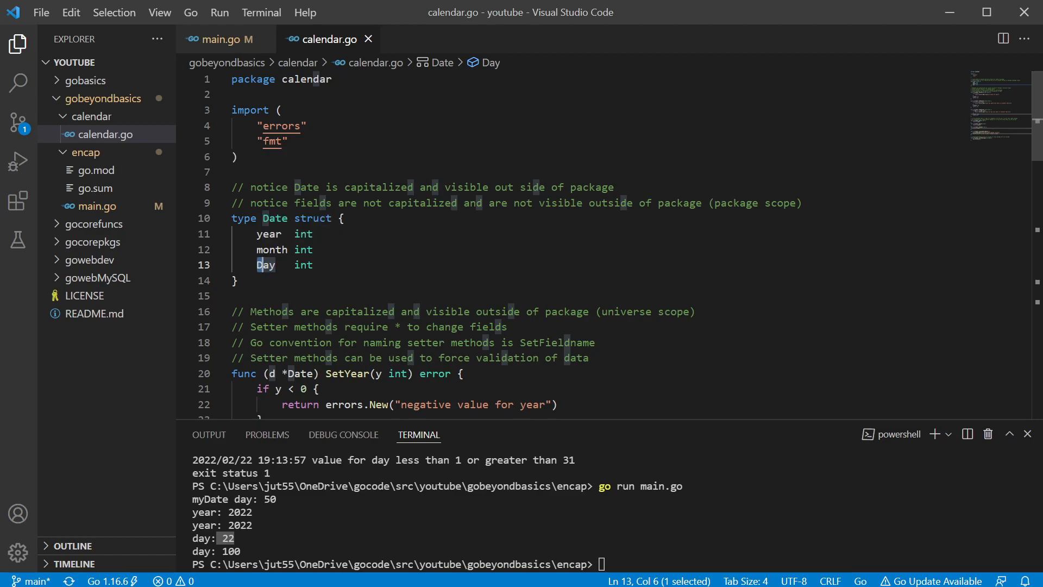
pyautogui.click(223, 39)
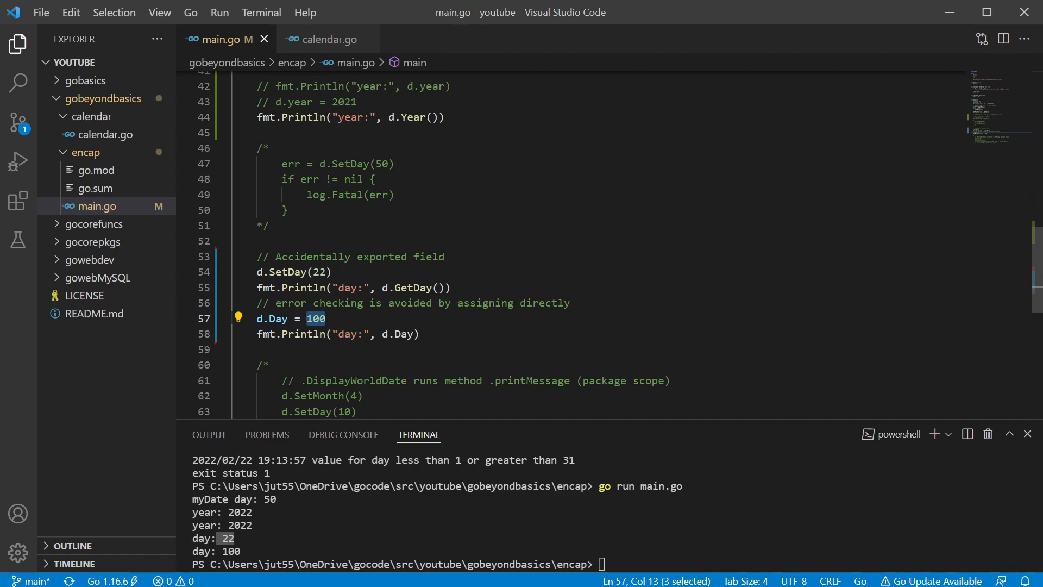
pyautogui.scroll(-3)
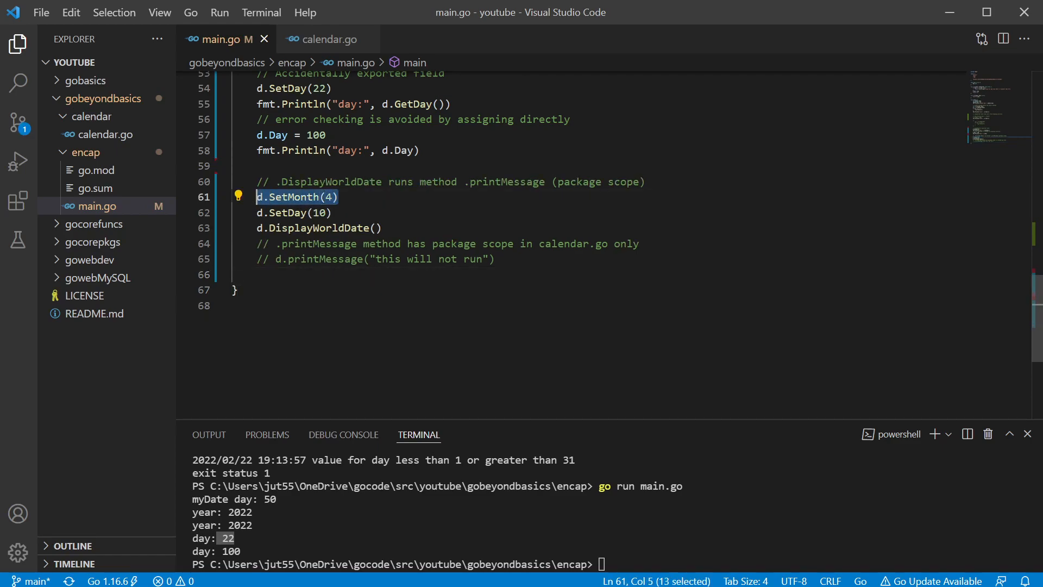
pyautogui.click(377, 227)
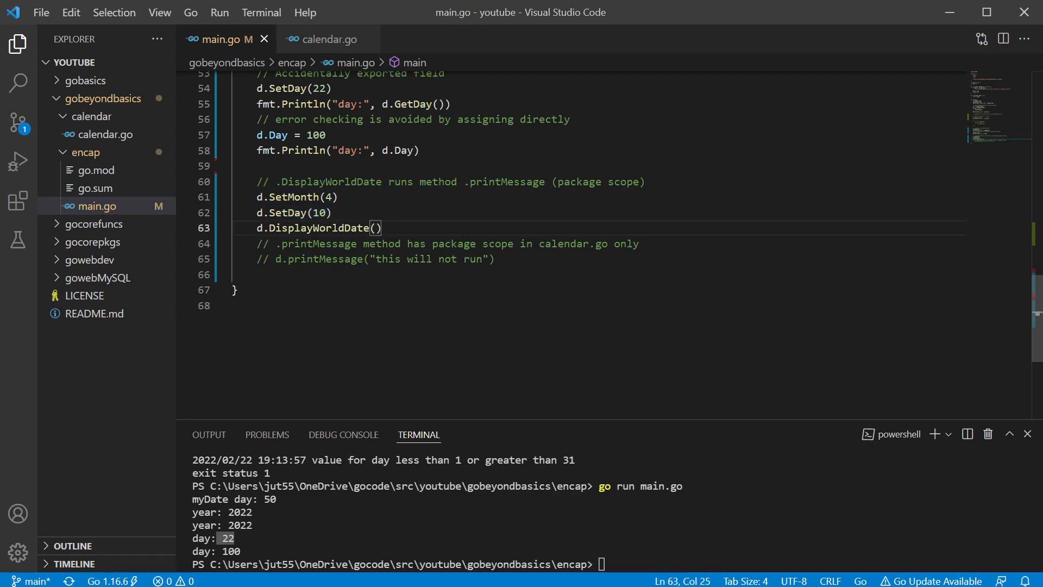
pyautogui.click(328, 39)
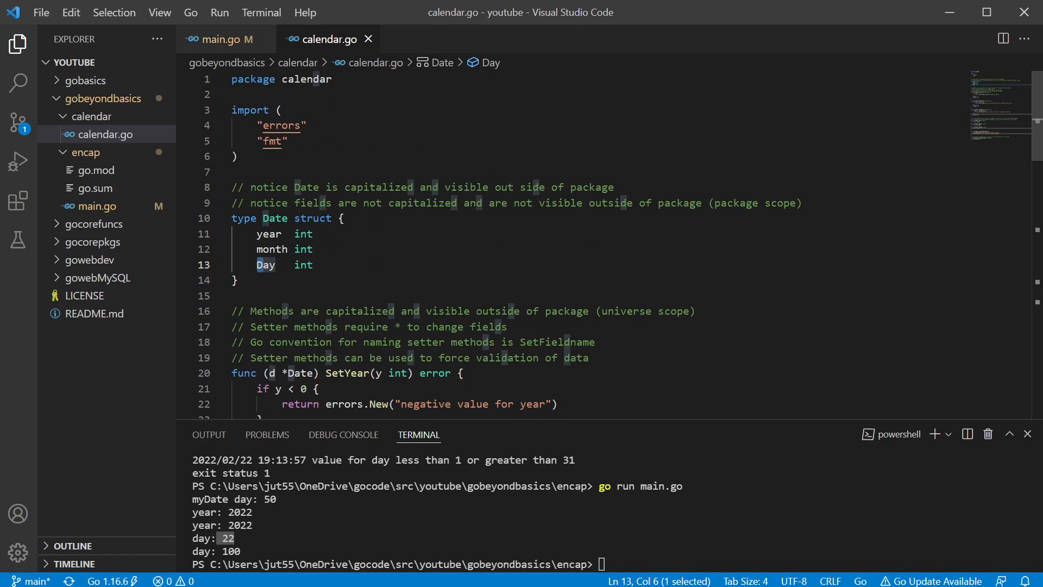
pyautogui.scroll(-3)
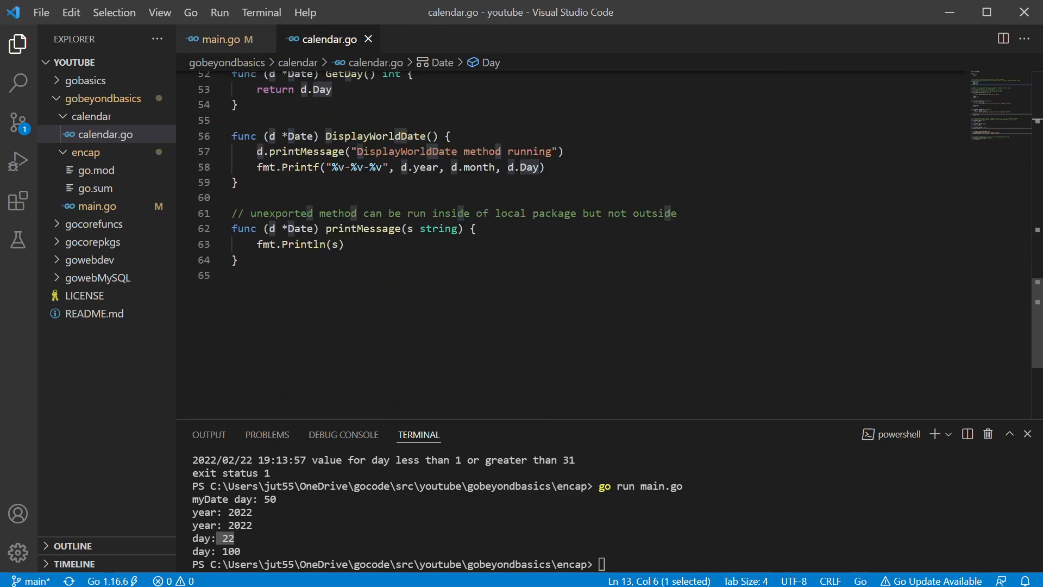
pyautogui.scroll(3)
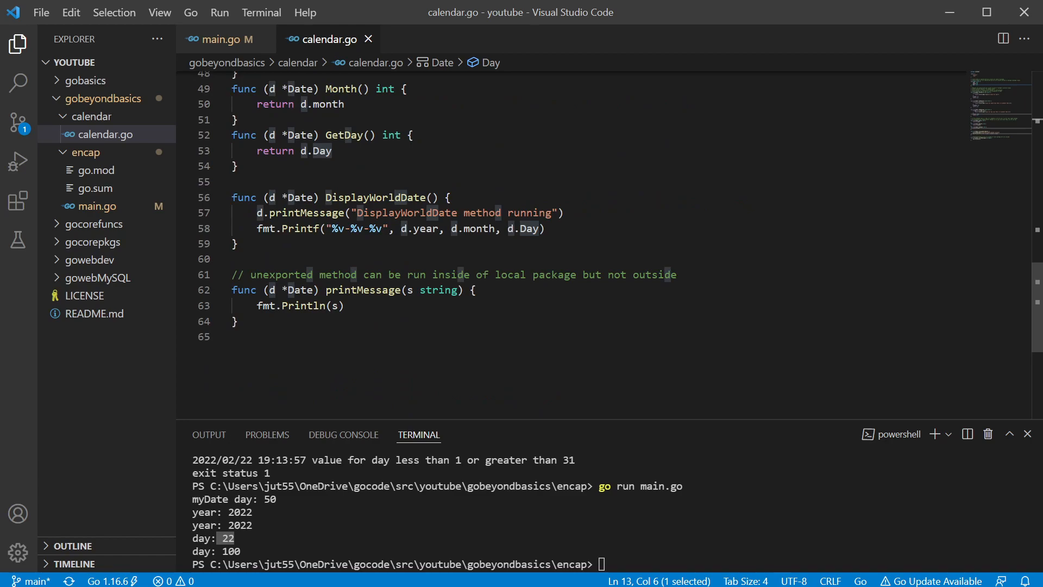
pyautogui.doubleClick(421, 228)
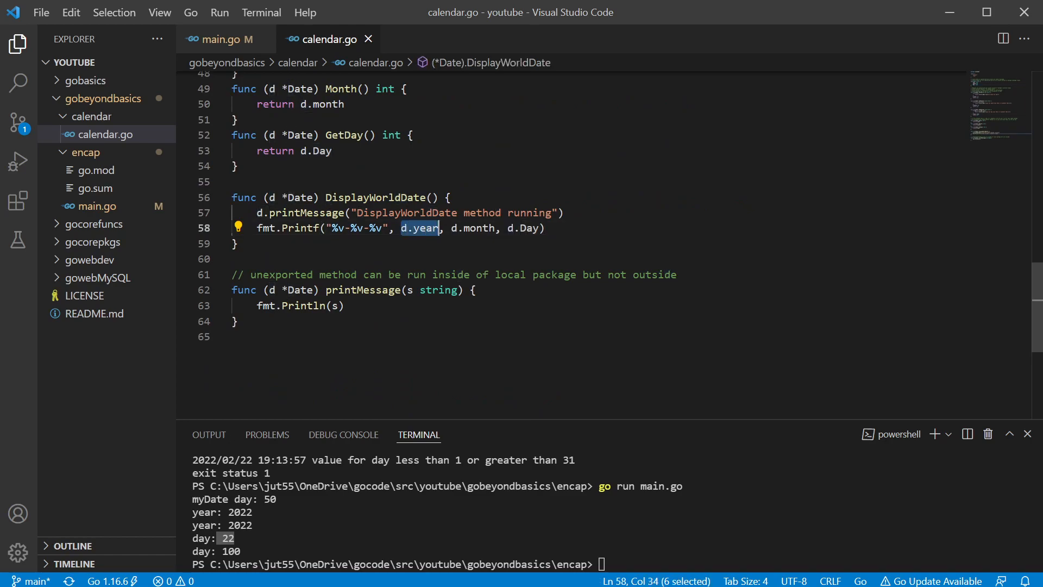
pyautogui.doubleClick(476, 228)
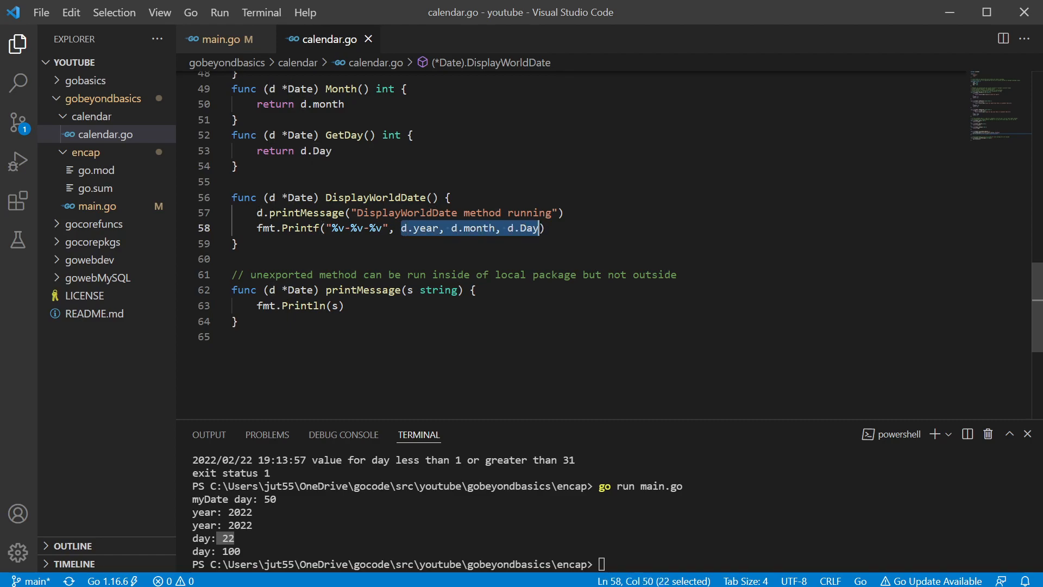
pyautogui.moveTo(527, 228)
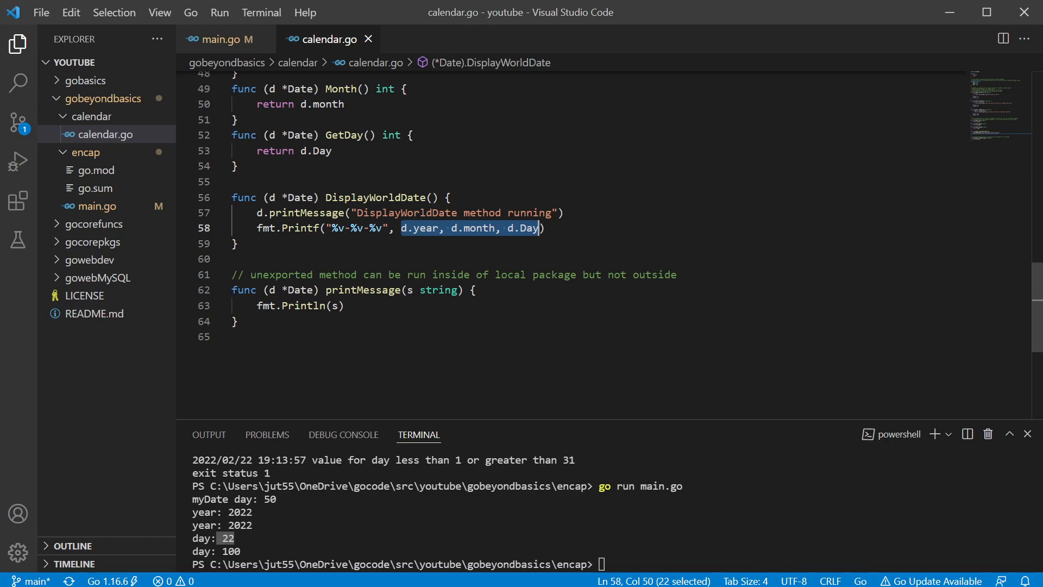
pyautogui.click(542, 227)
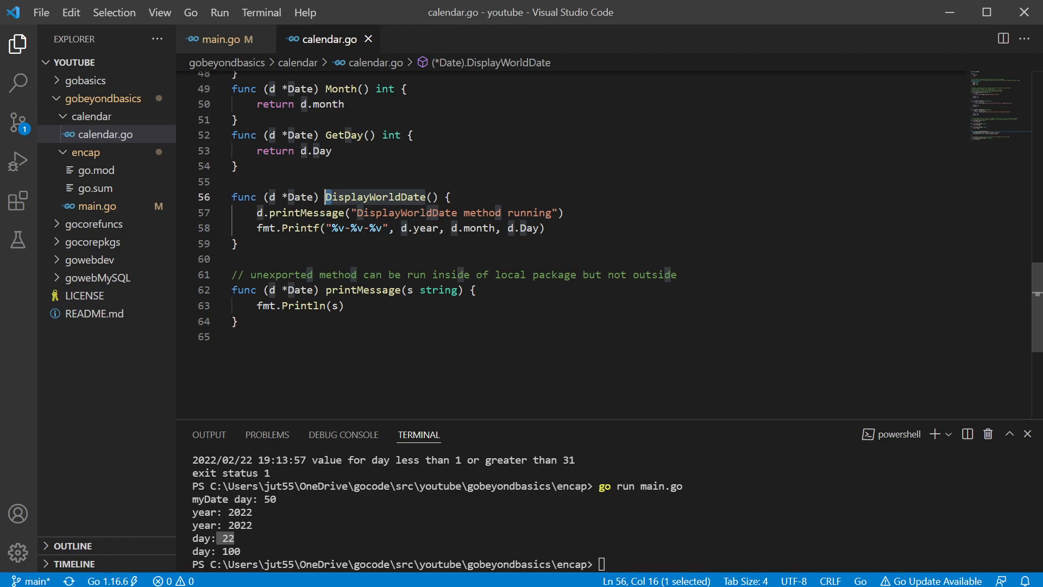
pyautogui.doubleClick(305, 213)
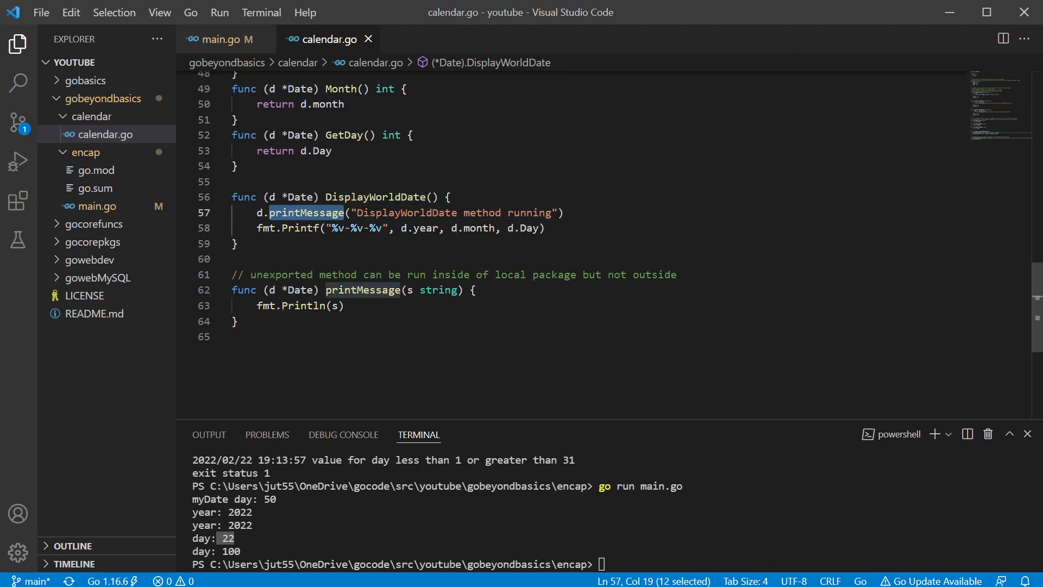
pyautogui.doubleClick(268, 306)
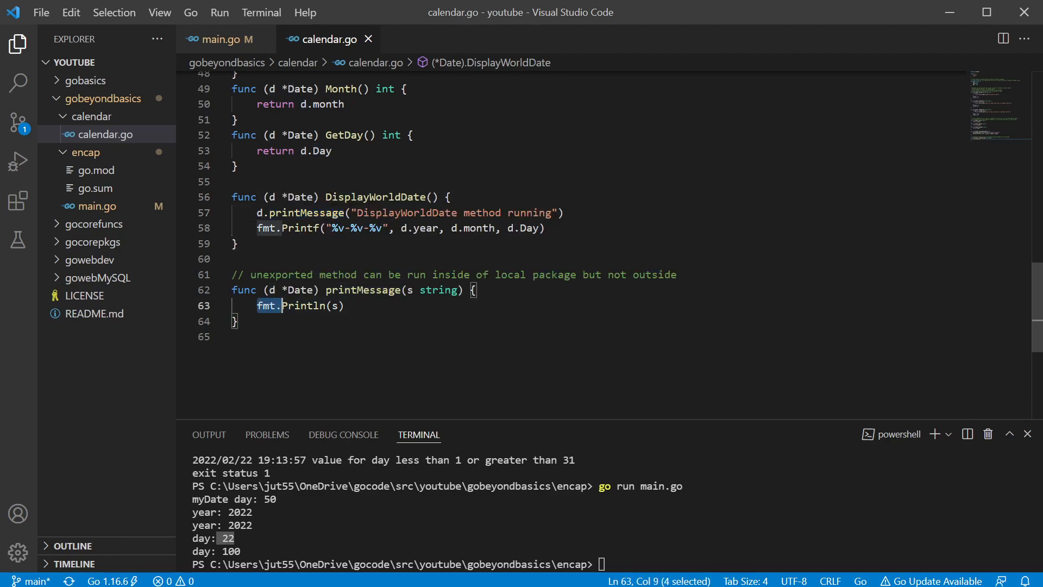
pyautogui.click(343, 305)
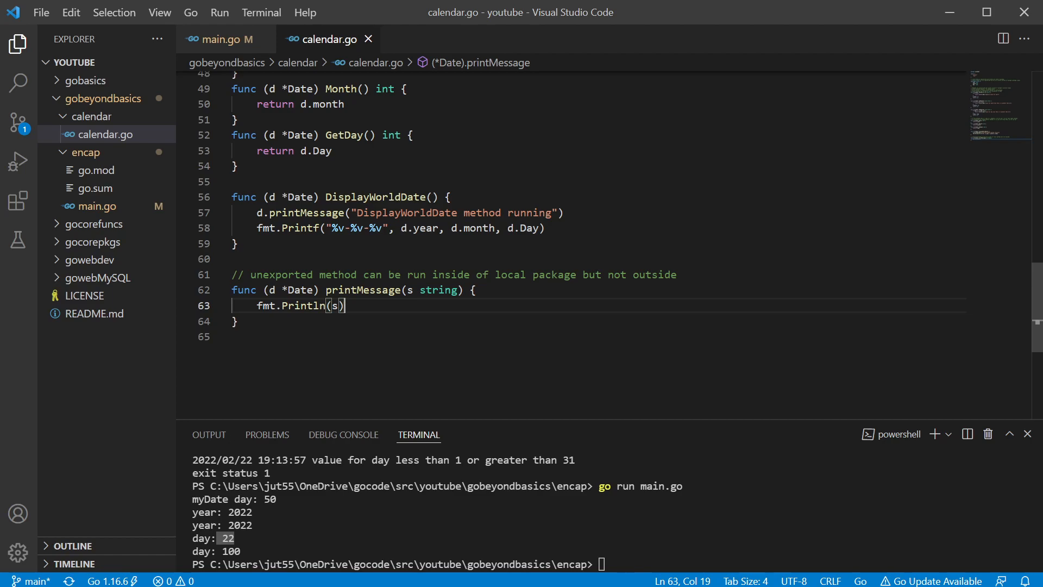
pyautogui.doubleClick(376, 197)
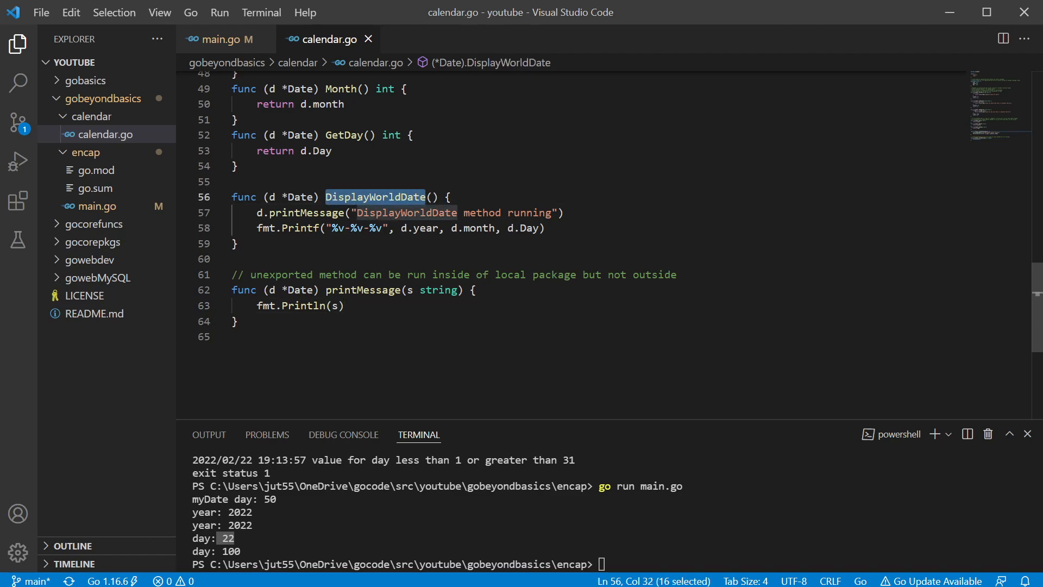
pyautogui.click(328, 290)
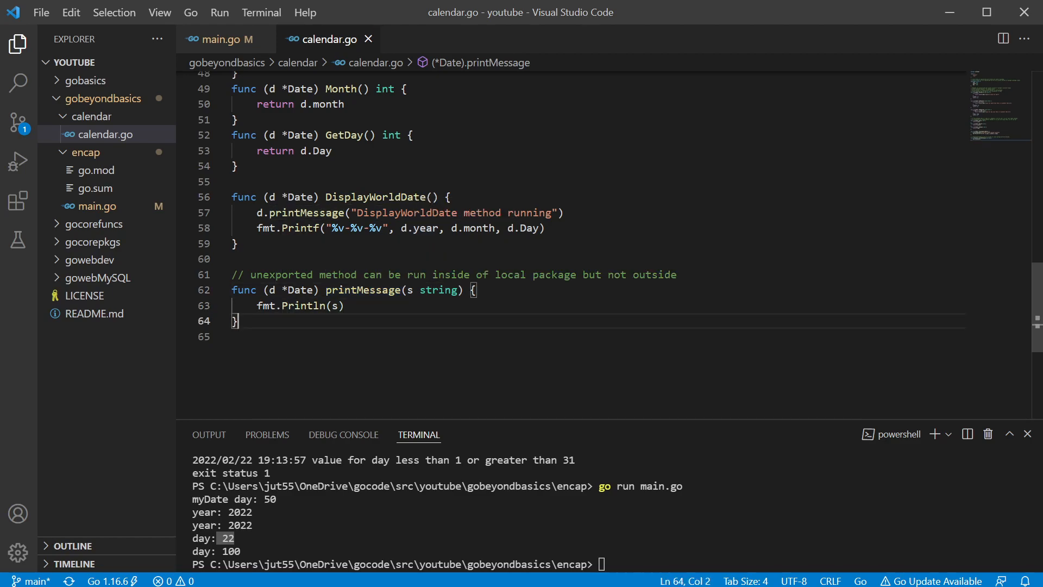
# Review calendar.go's date-printing Printf line, then return to main.go
pyautogui.click(221, 38)
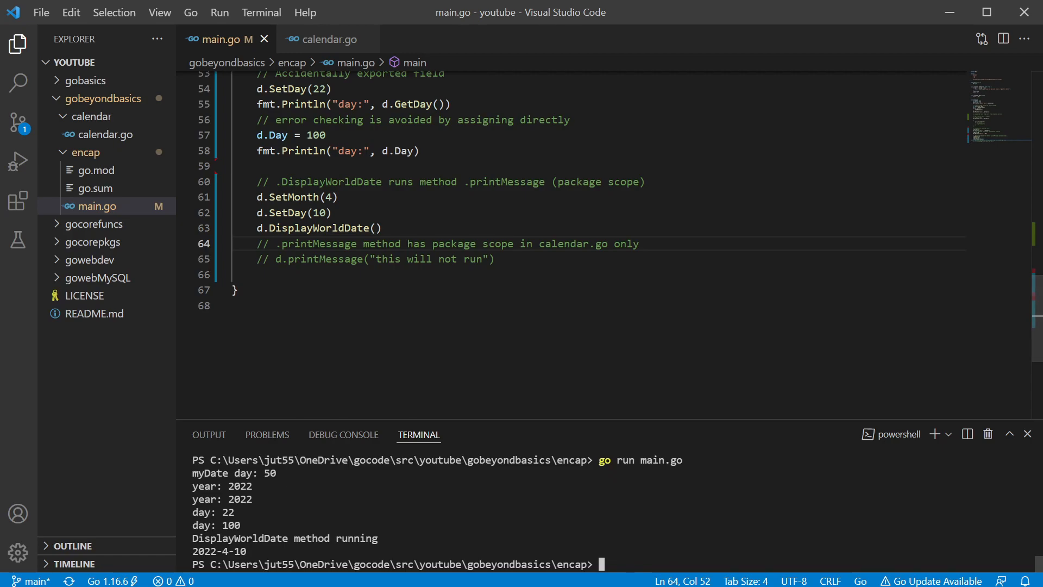
pyautogui.click(324, 39)
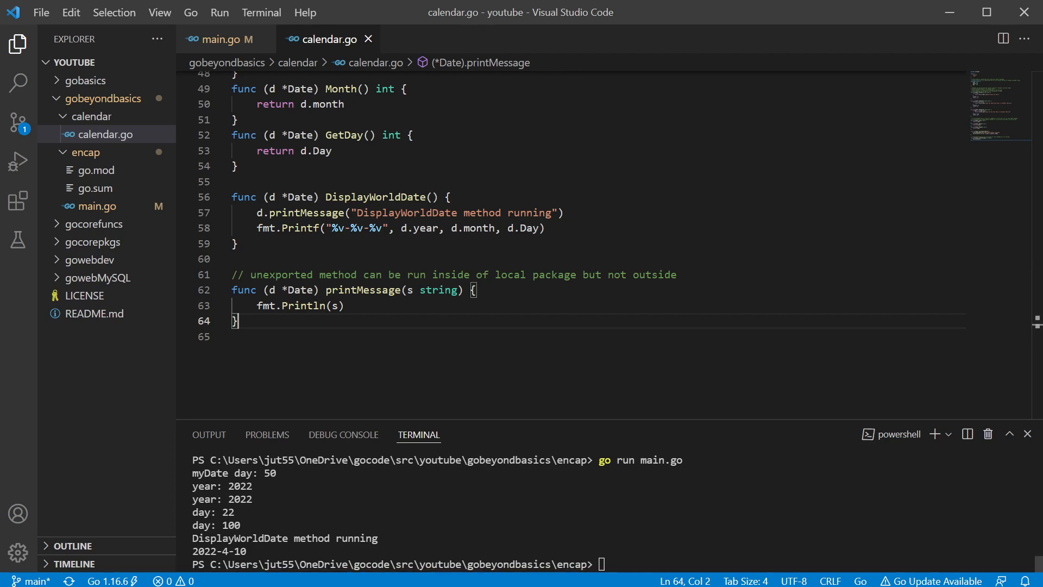
pyautogui.doubleClick(285, 539)
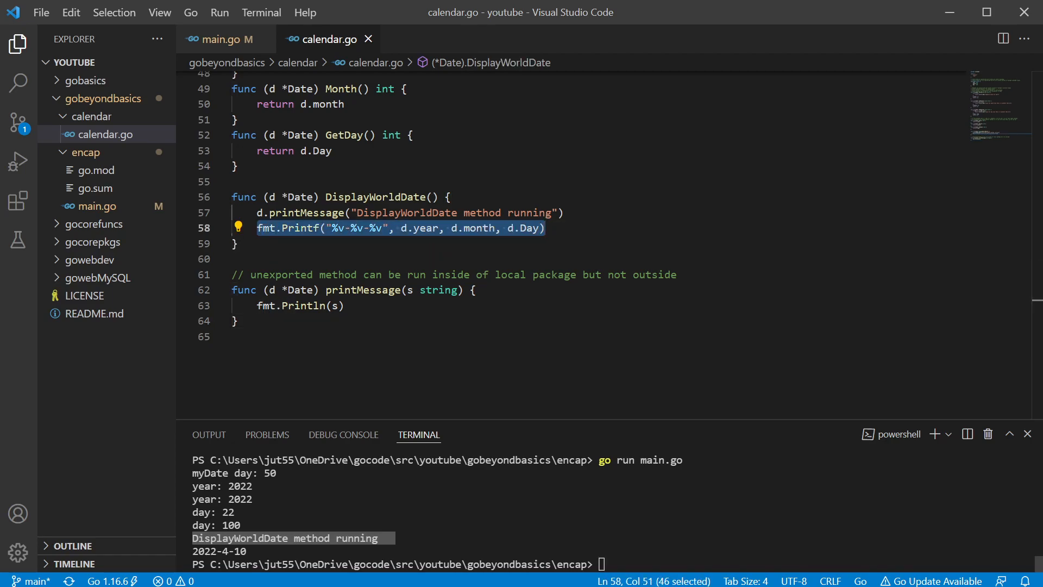
pyautogui.click(219, 39)
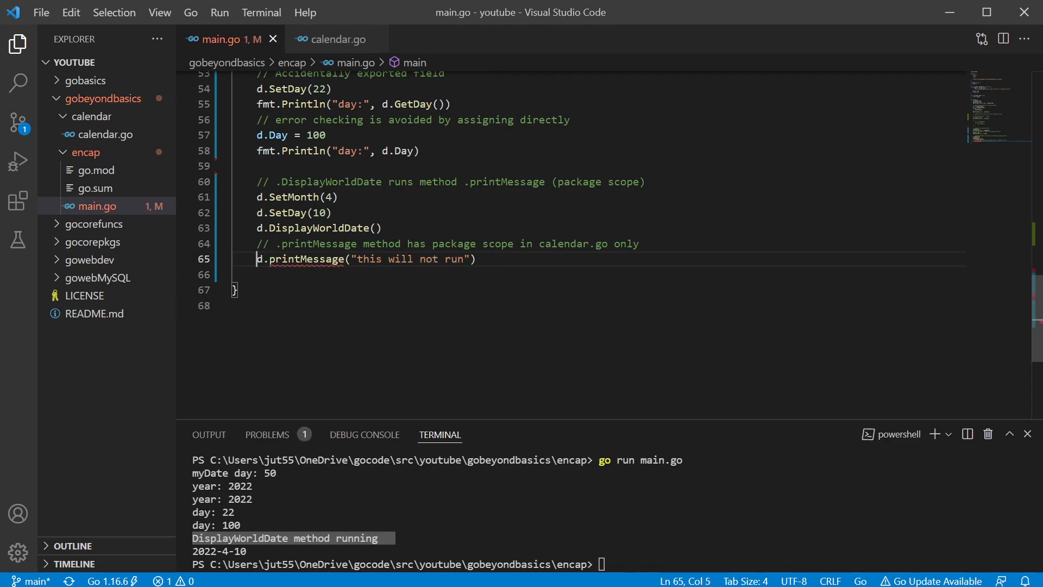
pyautogui.moveTo(332, 39)
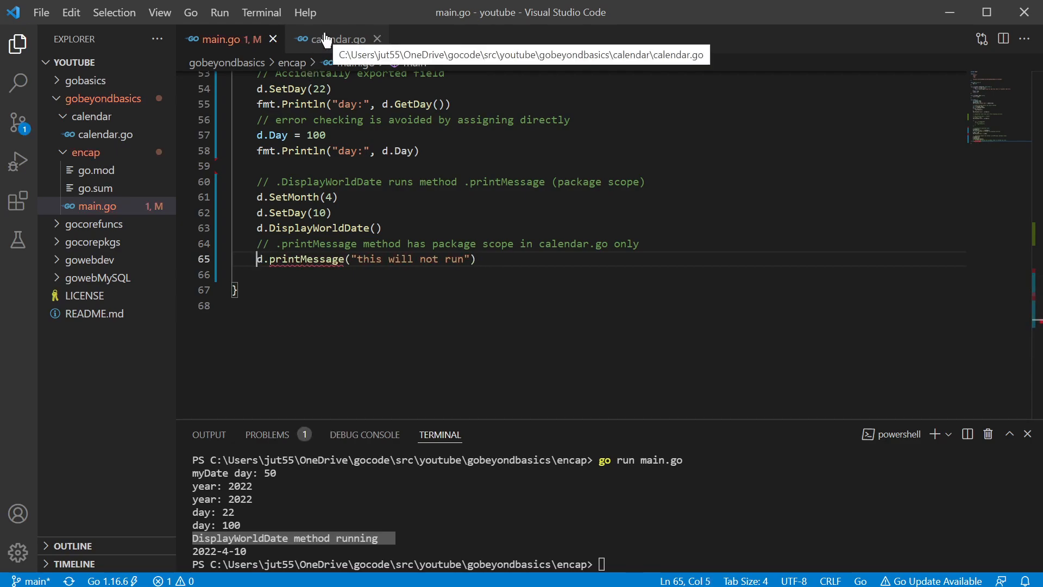
# Review calendar.go's printMessage method and its DisplayWorldDate call, then return to main.go
pyautogui.click(338, 38)
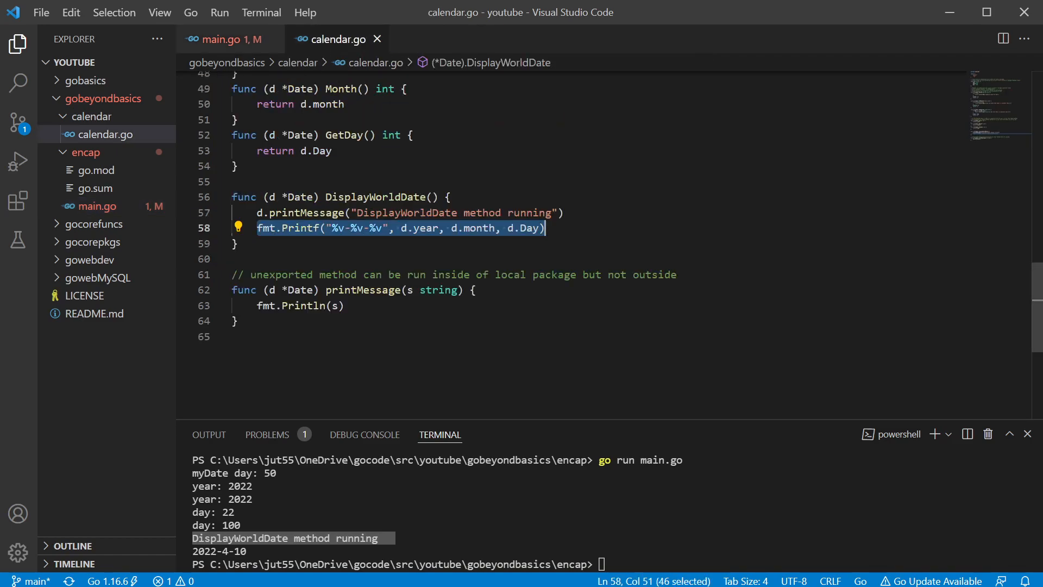
pyautogui.click(232, 274)
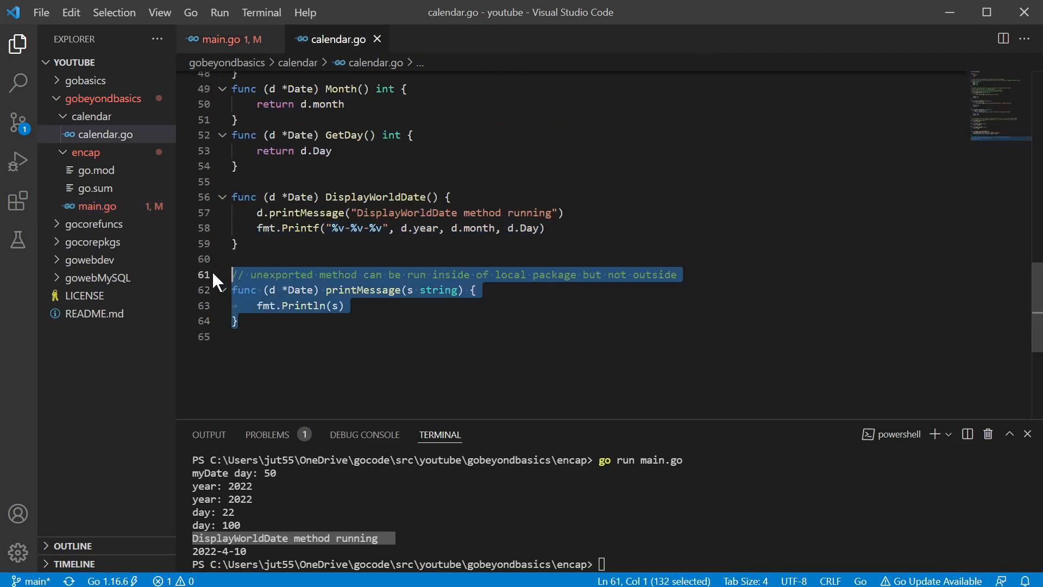
pyautogui.click(238, 321)
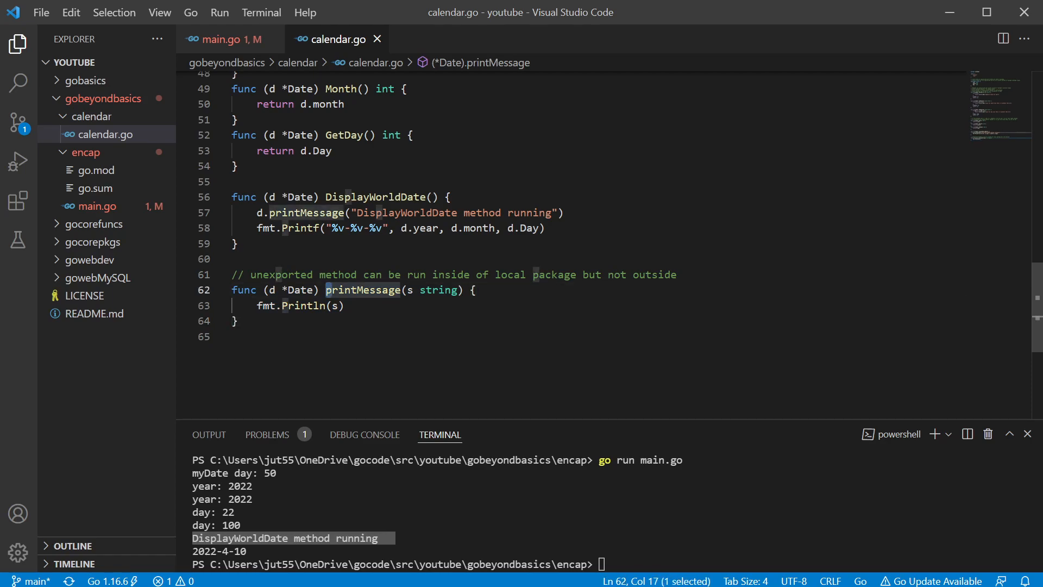
pyautogui.click(257, 213)
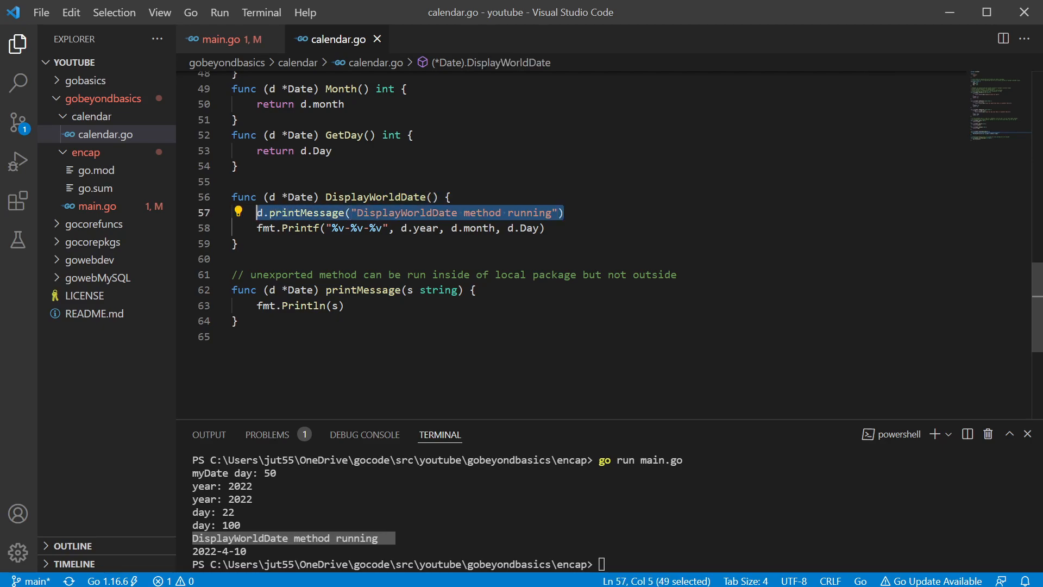
pyautogui.click(236, 320)
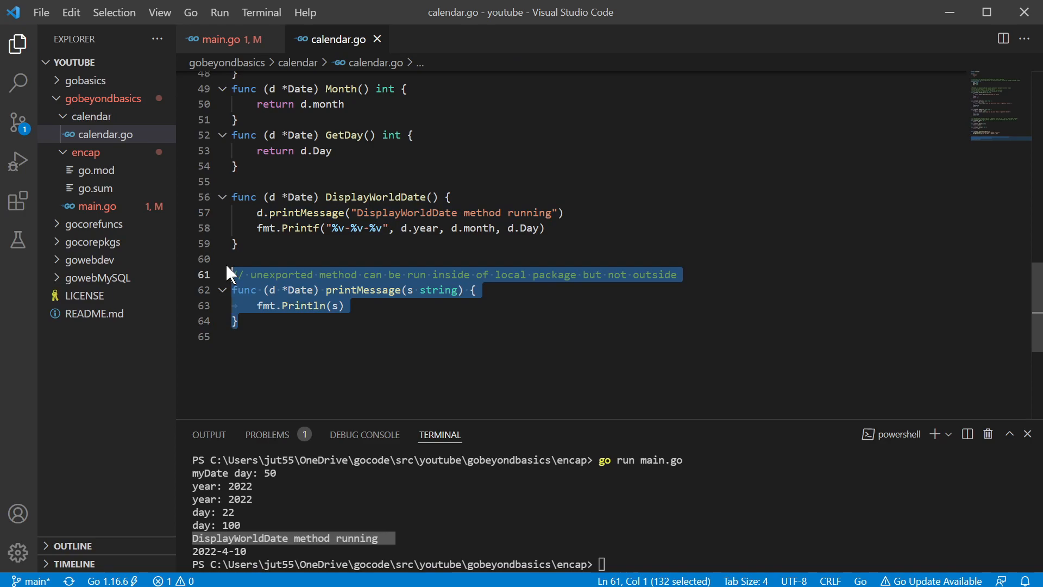
pyautogui.click(226, 39)
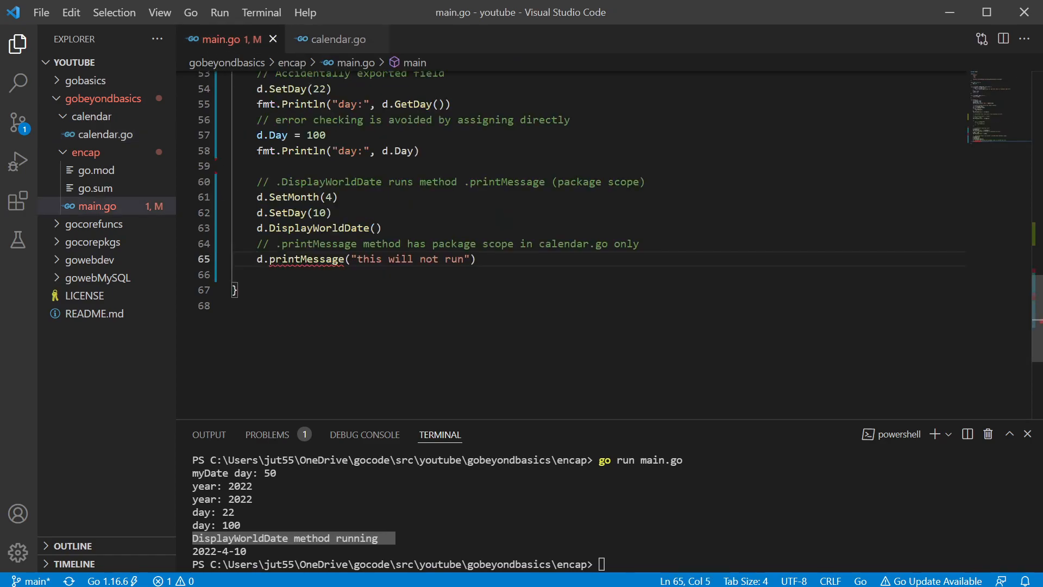
# Run main.go to show the printMessage error, then comment that call out with Ctrl+/
pyautogui.write('go run main.go')
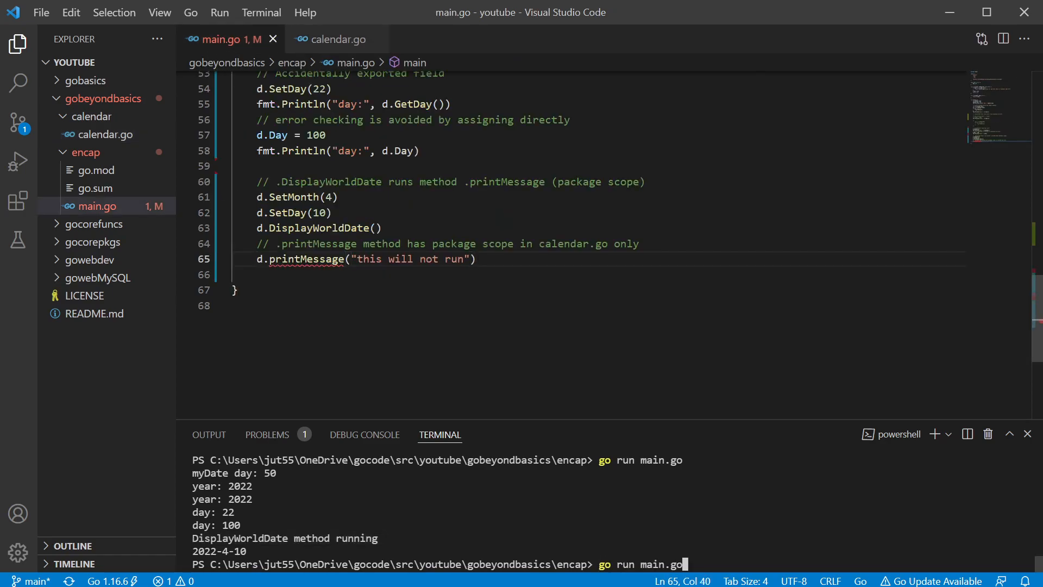
pyautogui.press('Return')
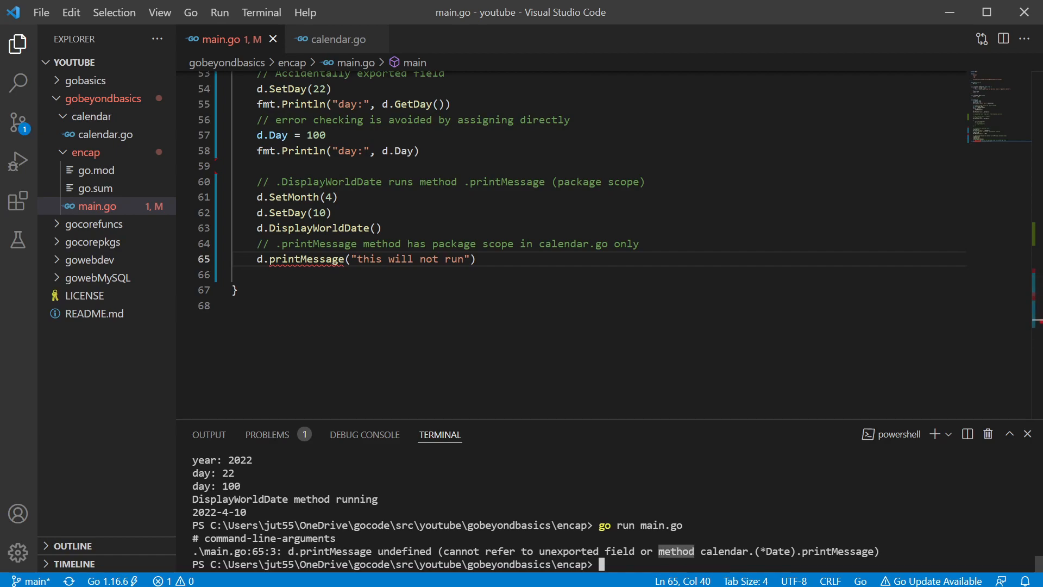
pyautogui.click(257, 258)
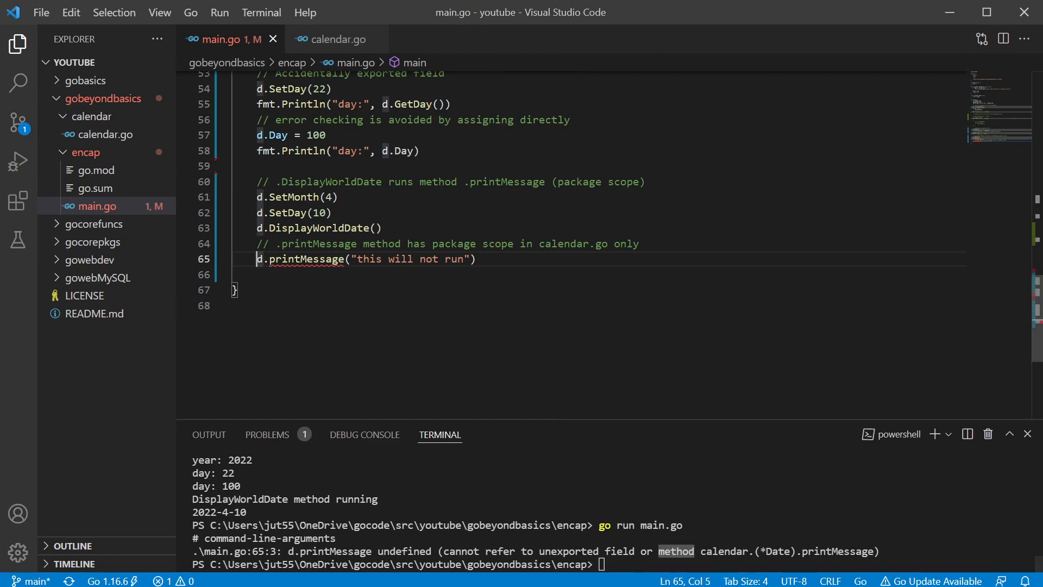
pyautogui.press('ctrl+/')
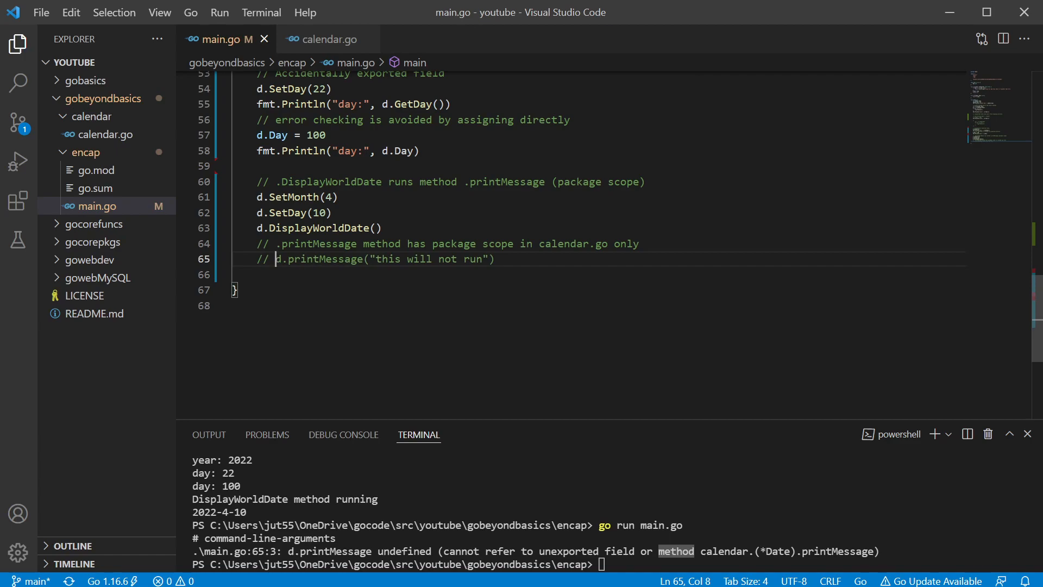